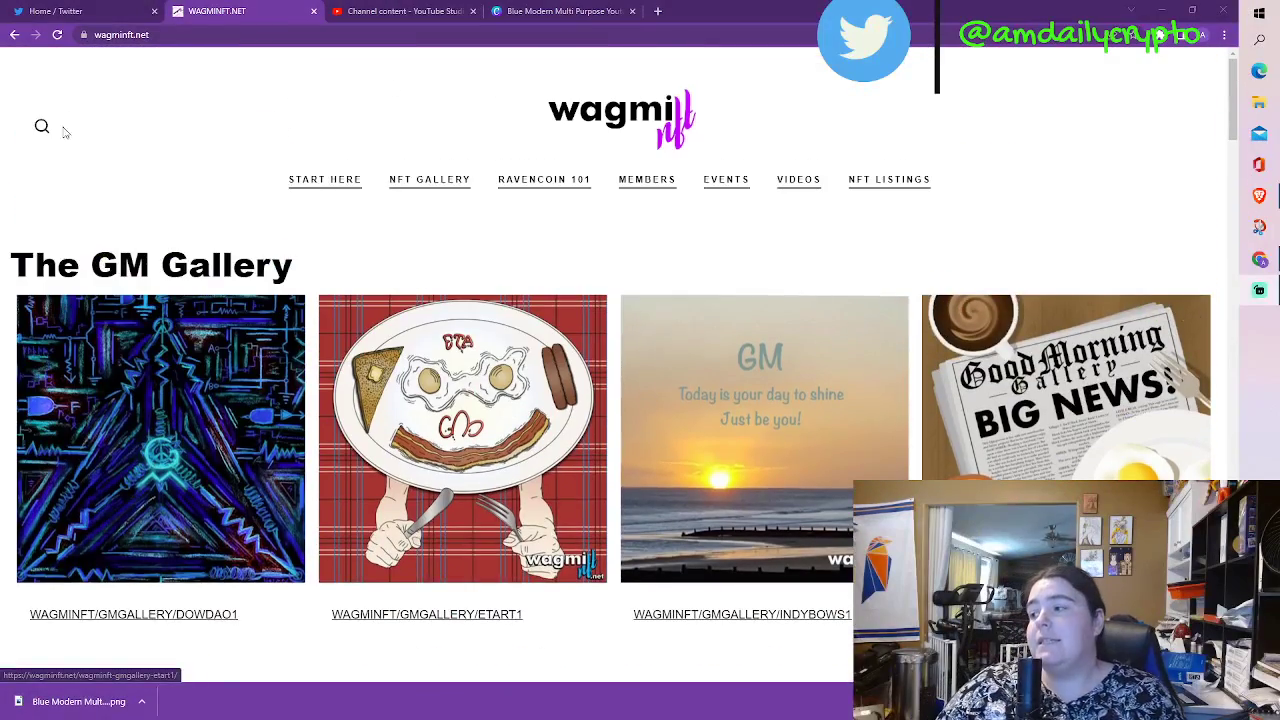
# - Scroll down the home page past the GM Gallery until the Featured Artist profiles appear
pyautogui.scroll(-3)
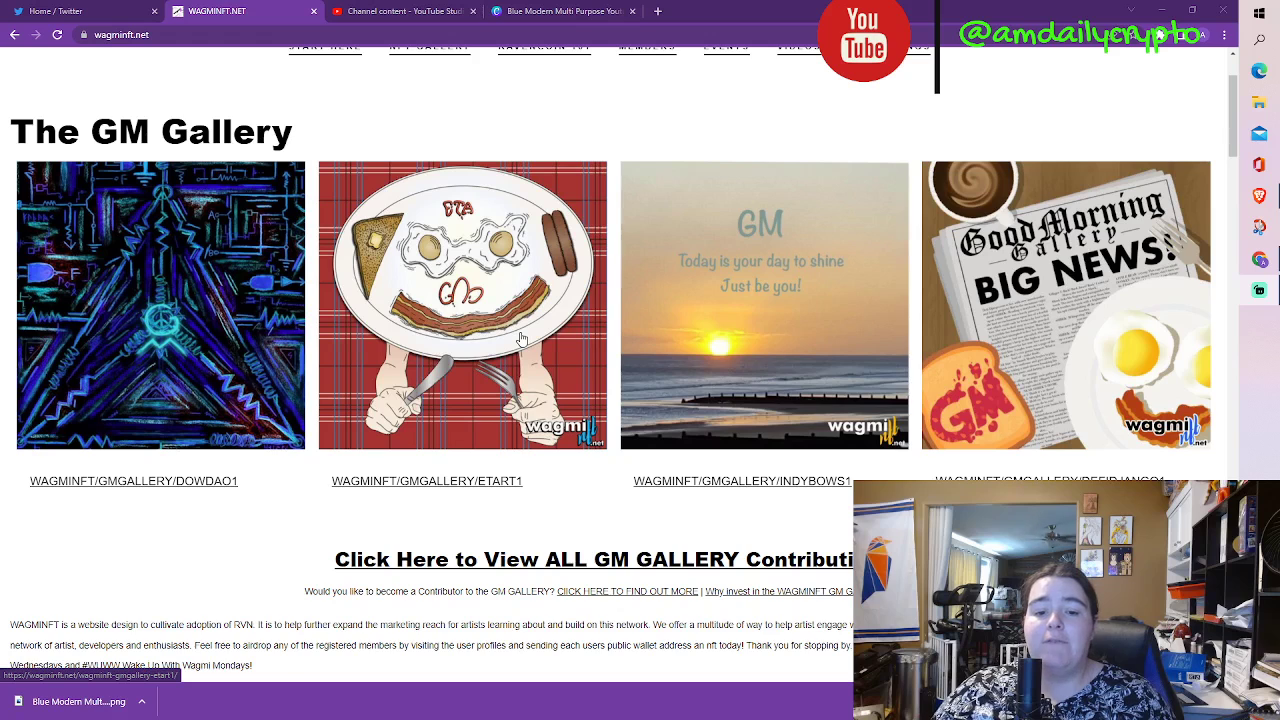
pyautogui.scroll(-3)
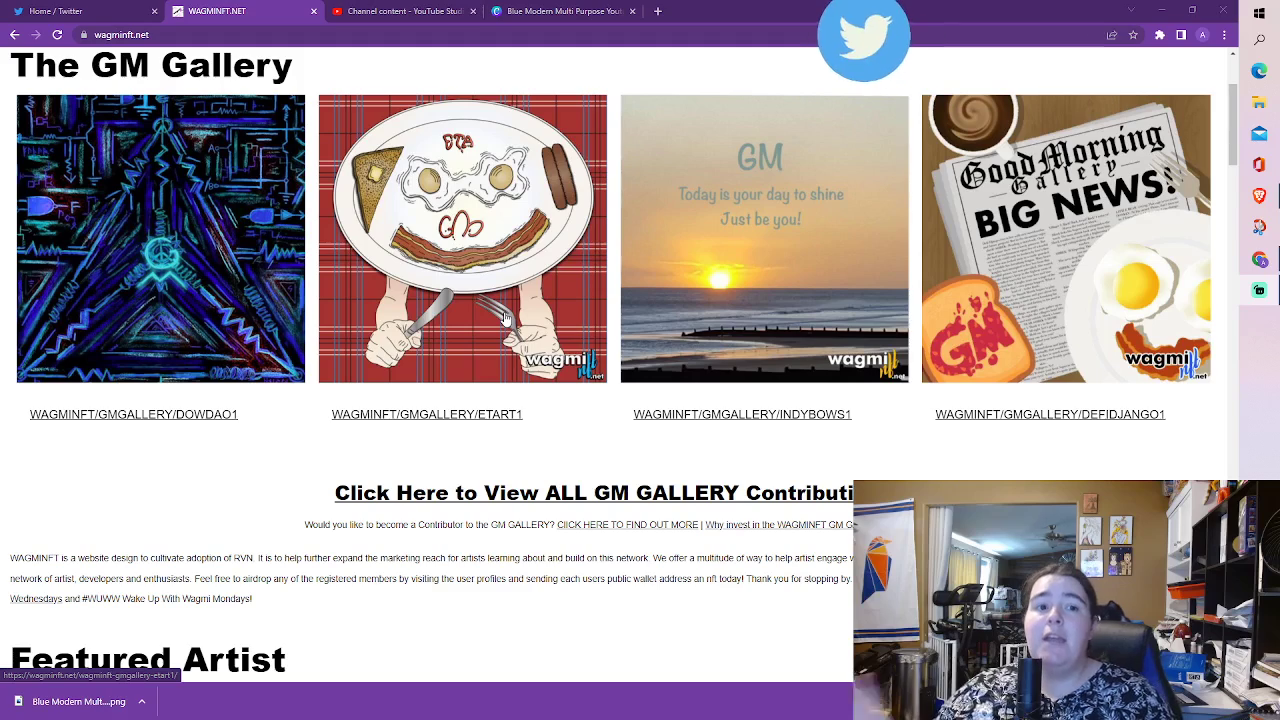
pyautogui.scroll(-3)
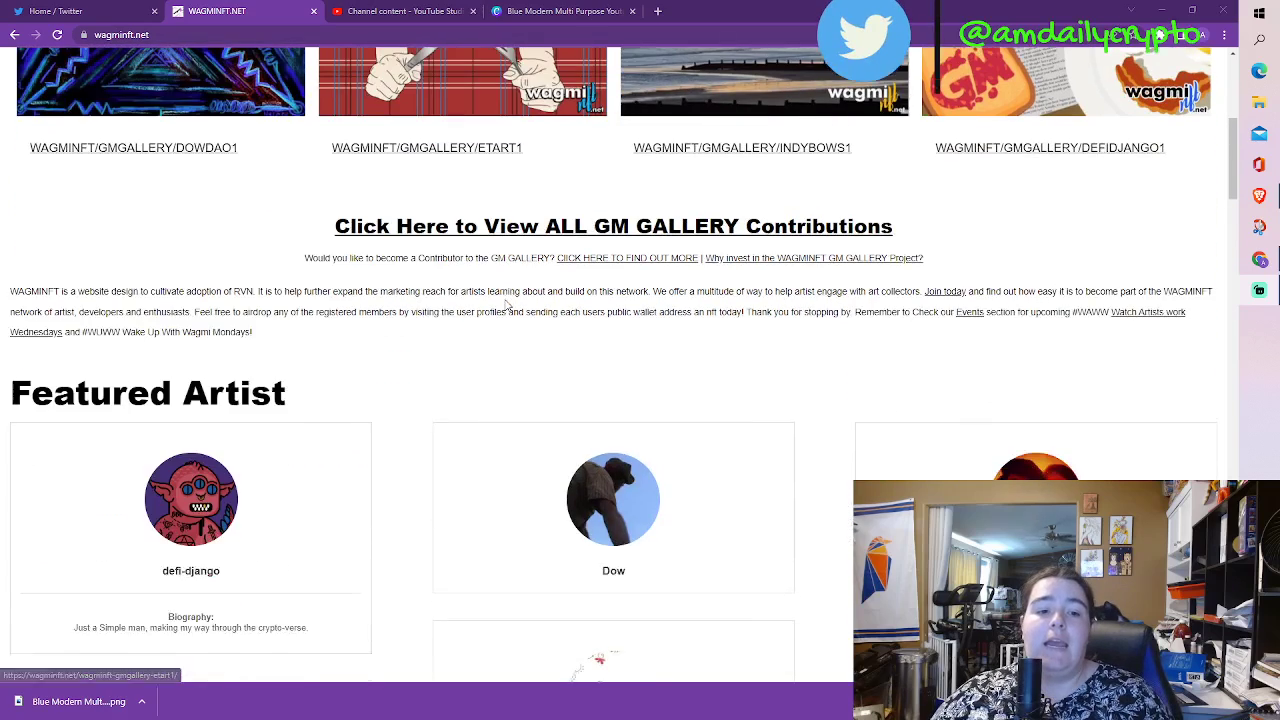
pyautogui.scroll(-3)
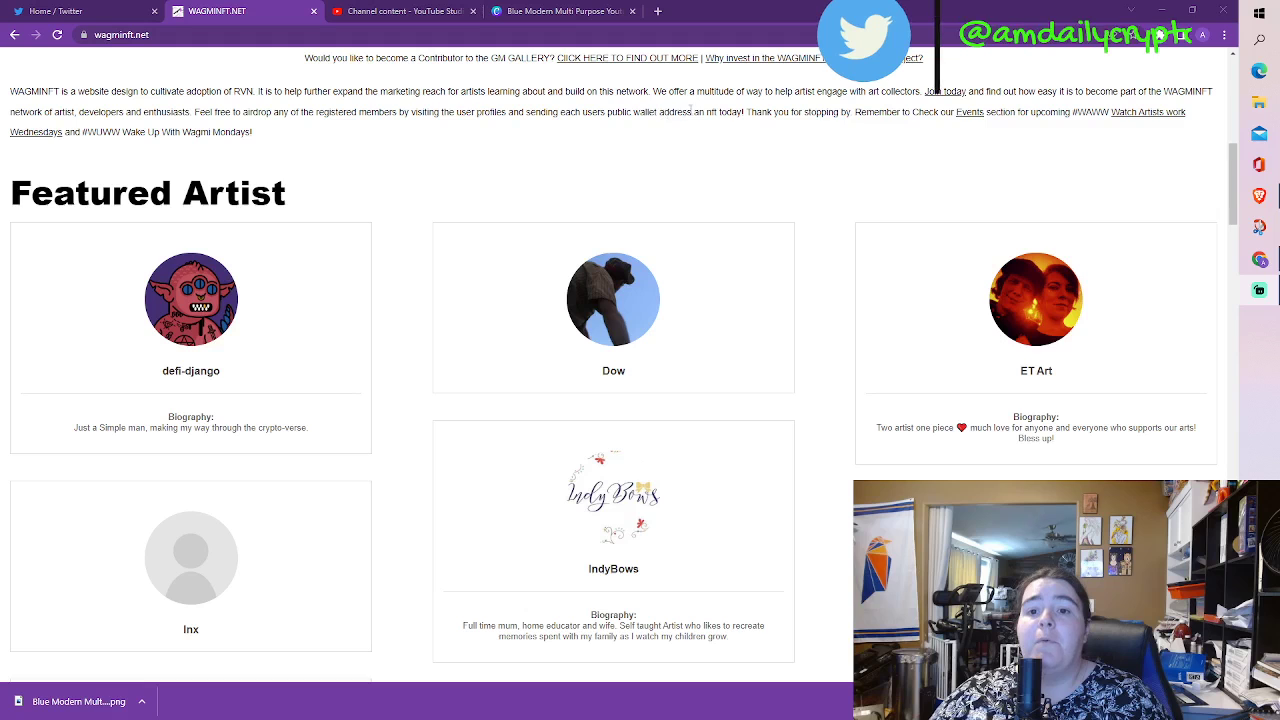
pyautogui.scroll(-3)
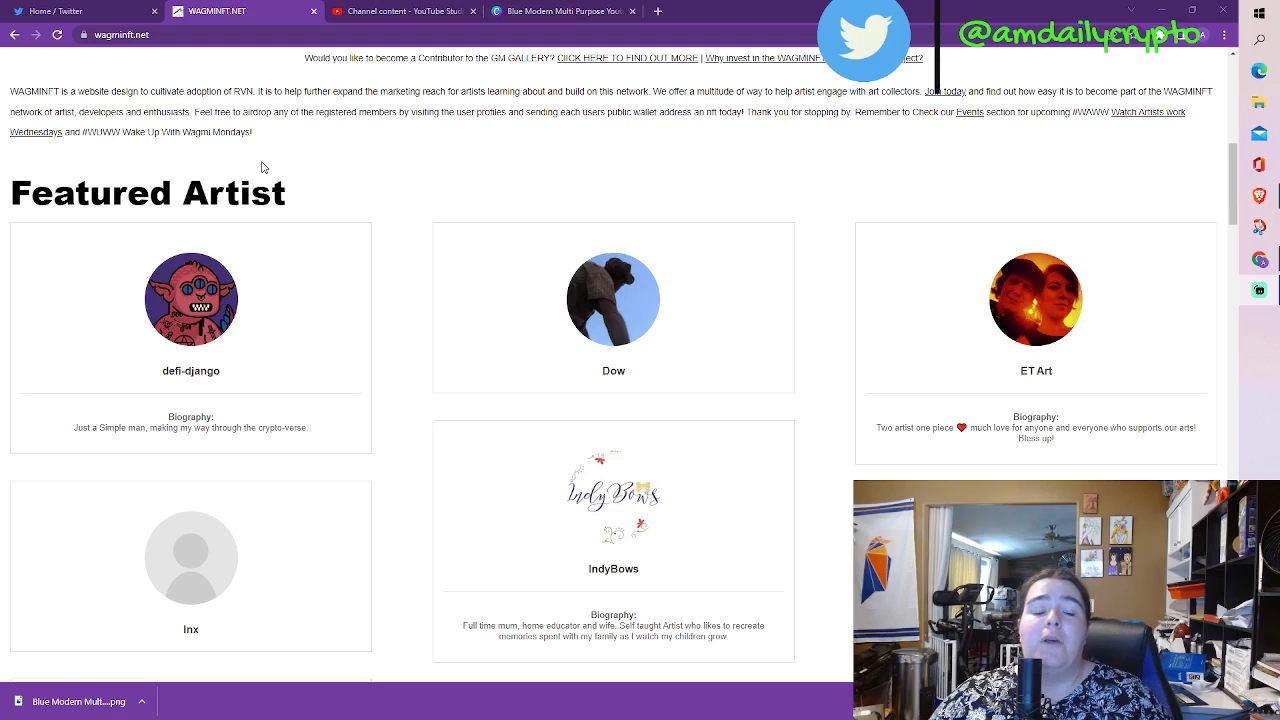
# - Scroll past the Featured Artist NFT Gallery and NFT Donations to the marketplaces footer with the RVN address
pyautogui.scroll(-3)
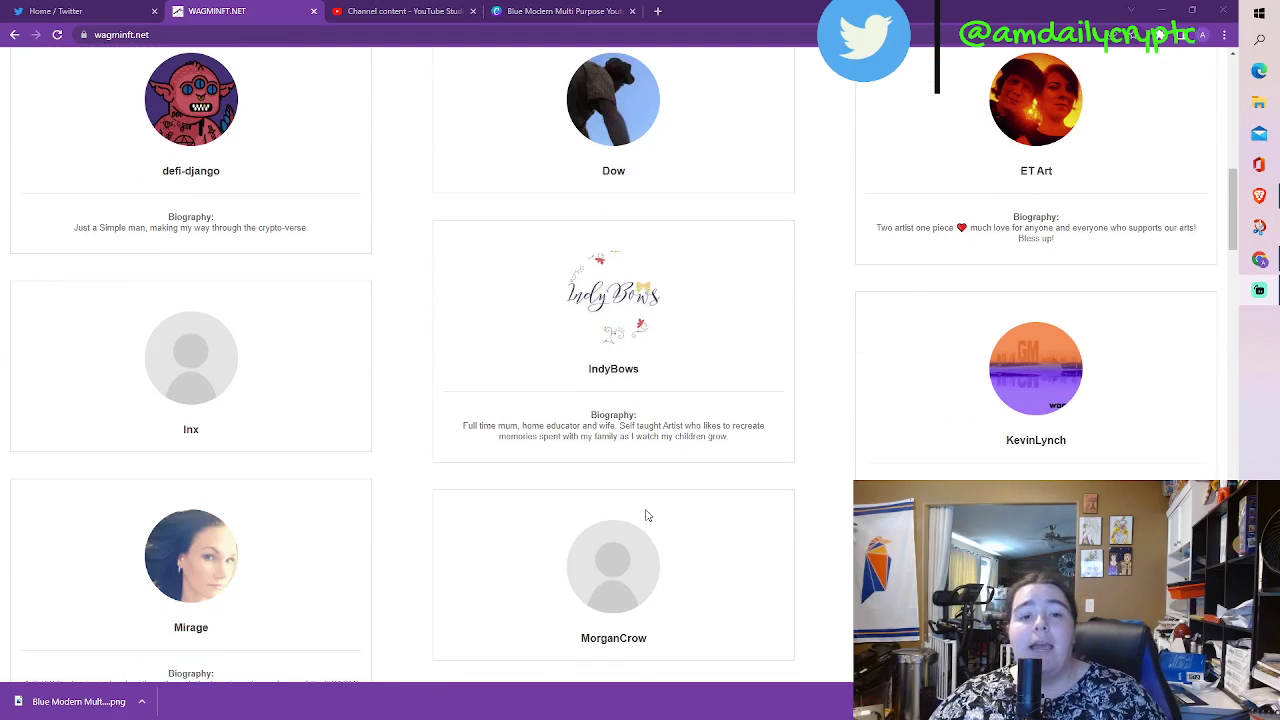
pyautogui.scroll(-3)
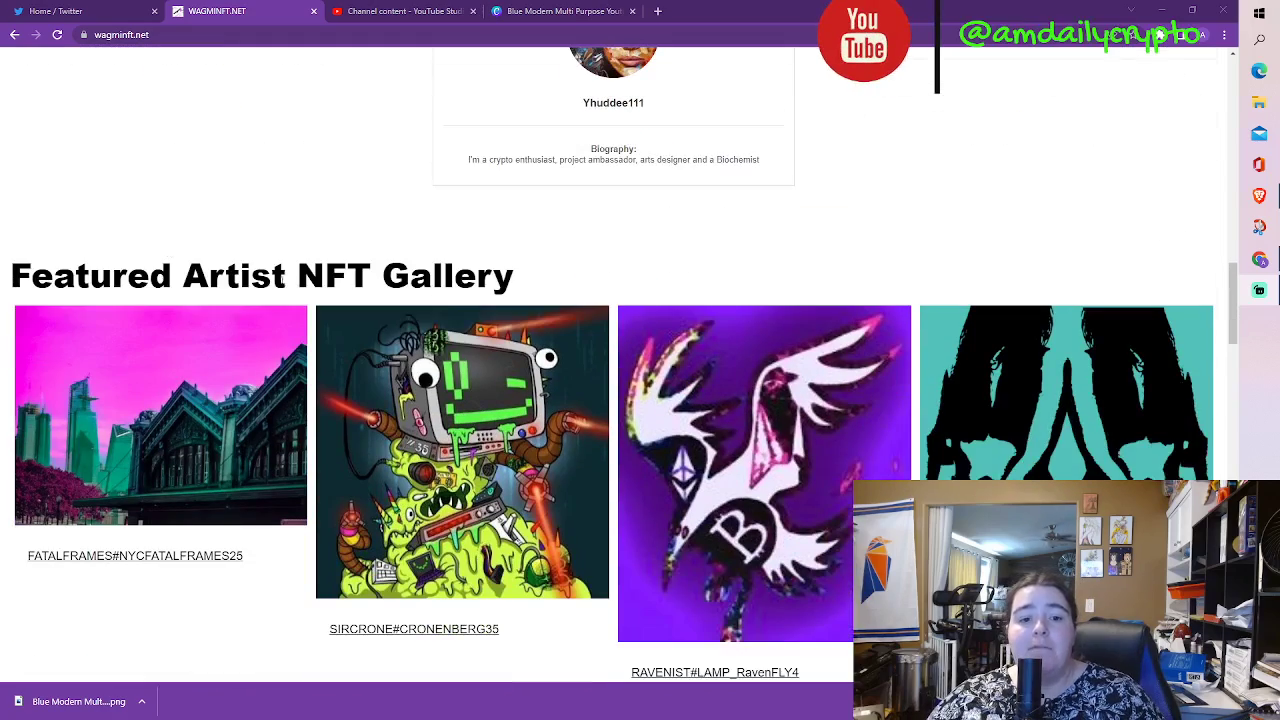
pyautogui.scroll(-3)
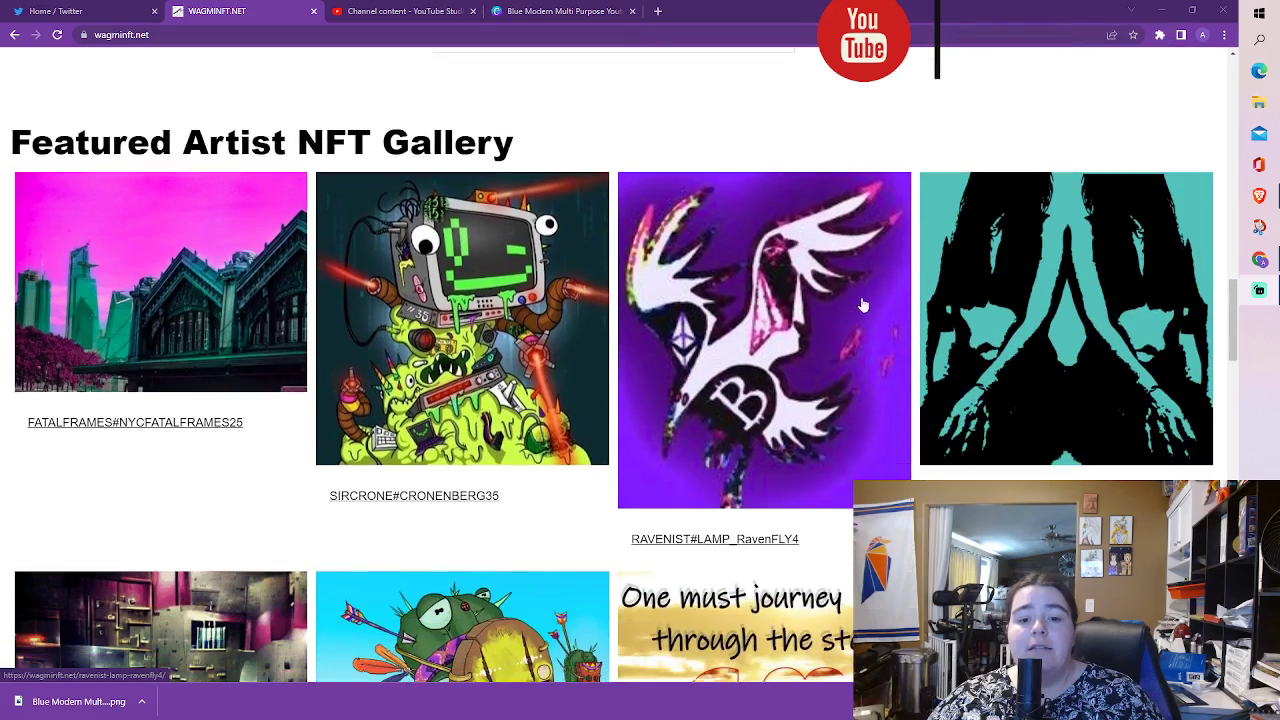
pyautogui.scroll(-3)
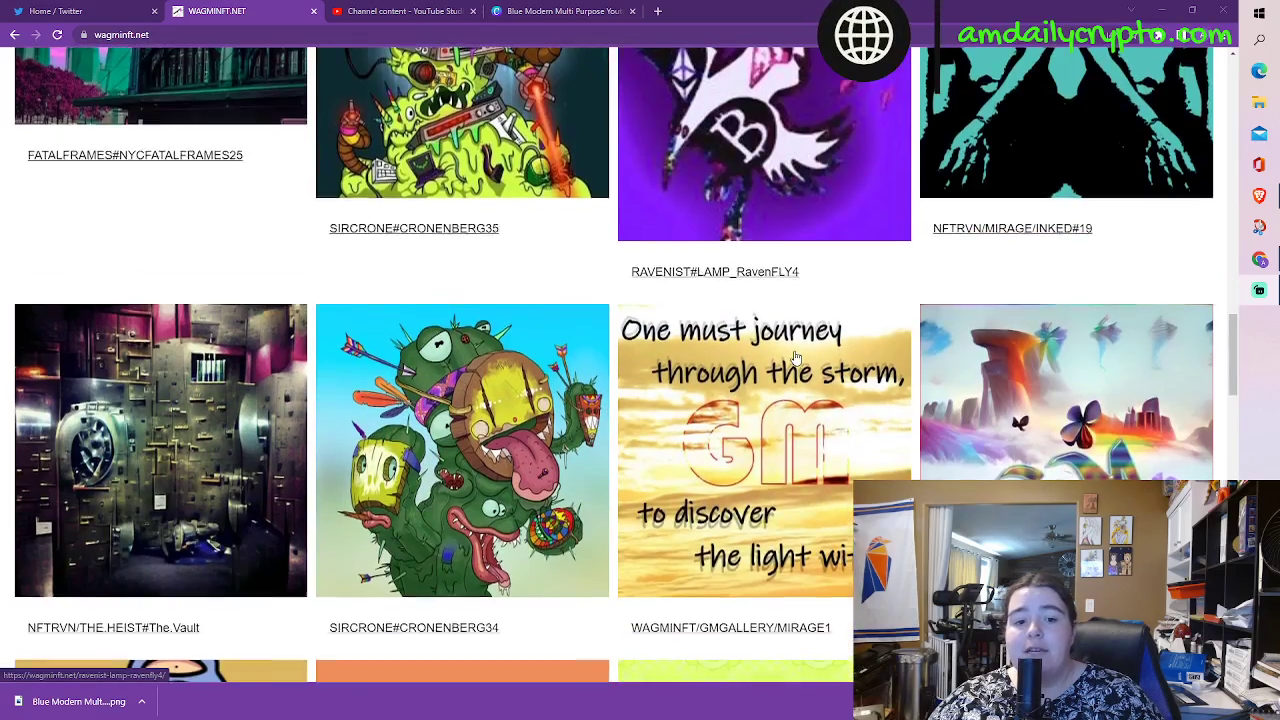
pyautogui.scroll(-3)
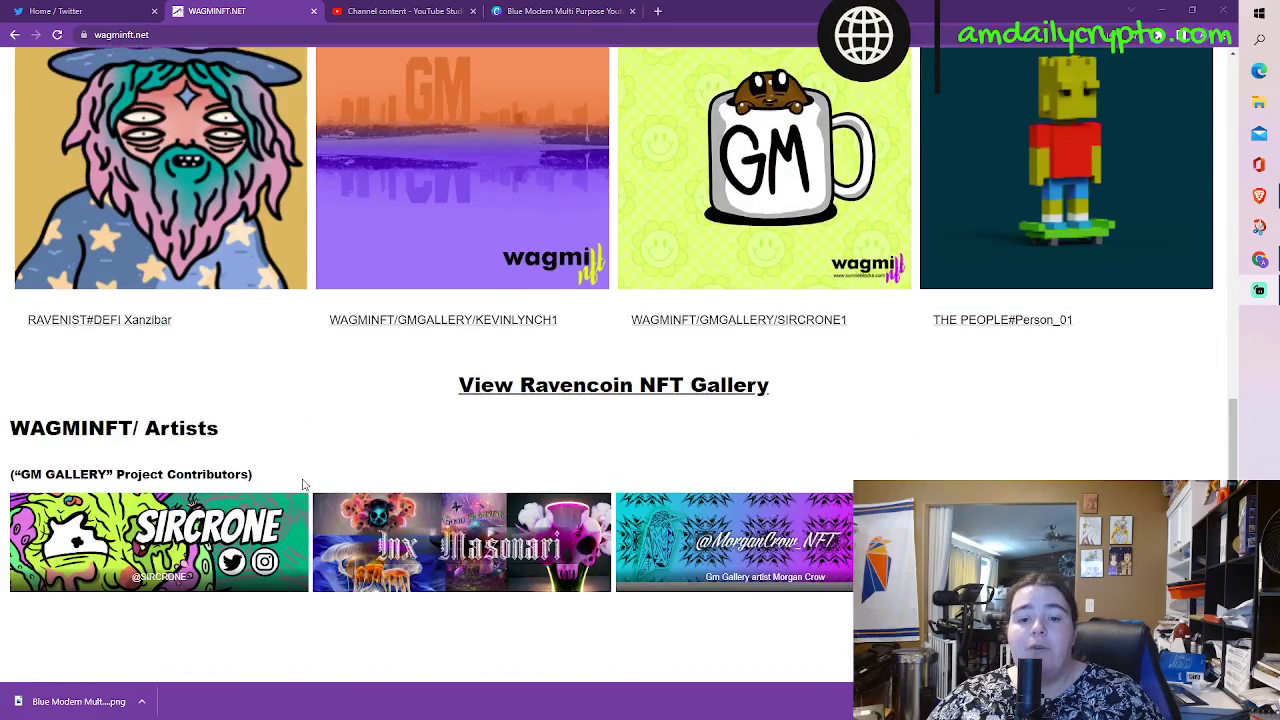
pyautogui.scroll(-3)
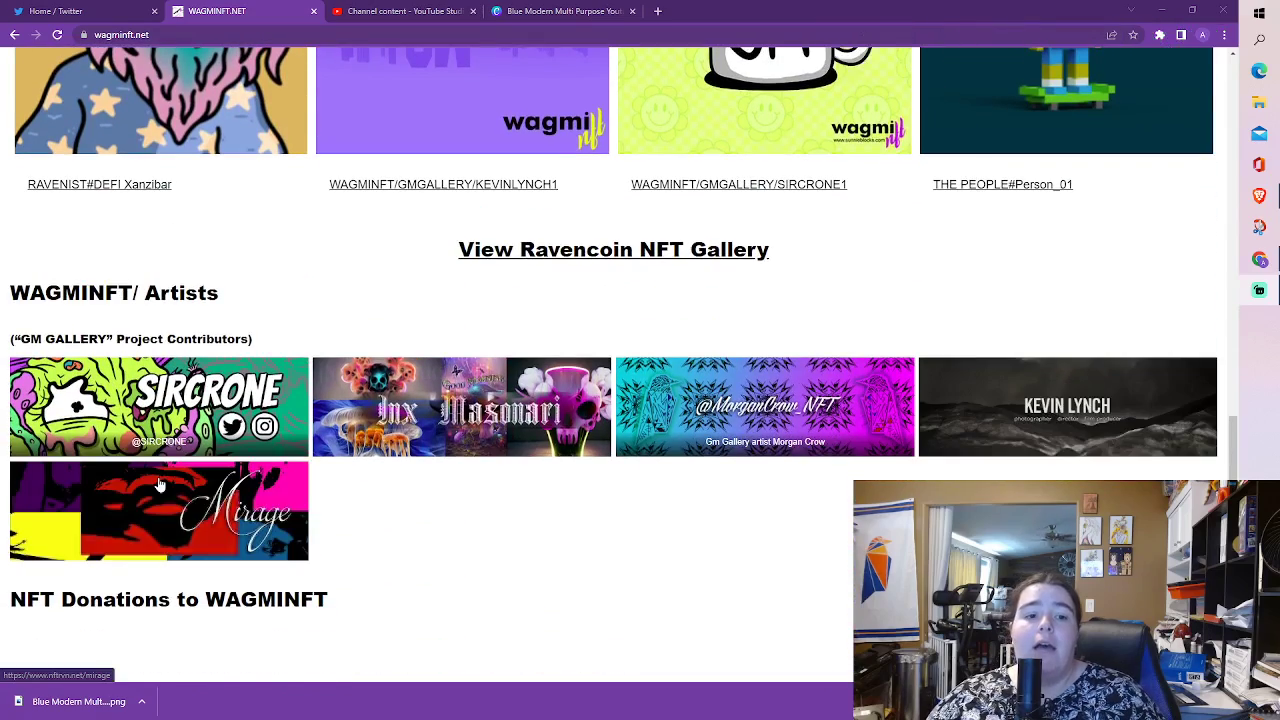
pyautogui.scroll(-3)
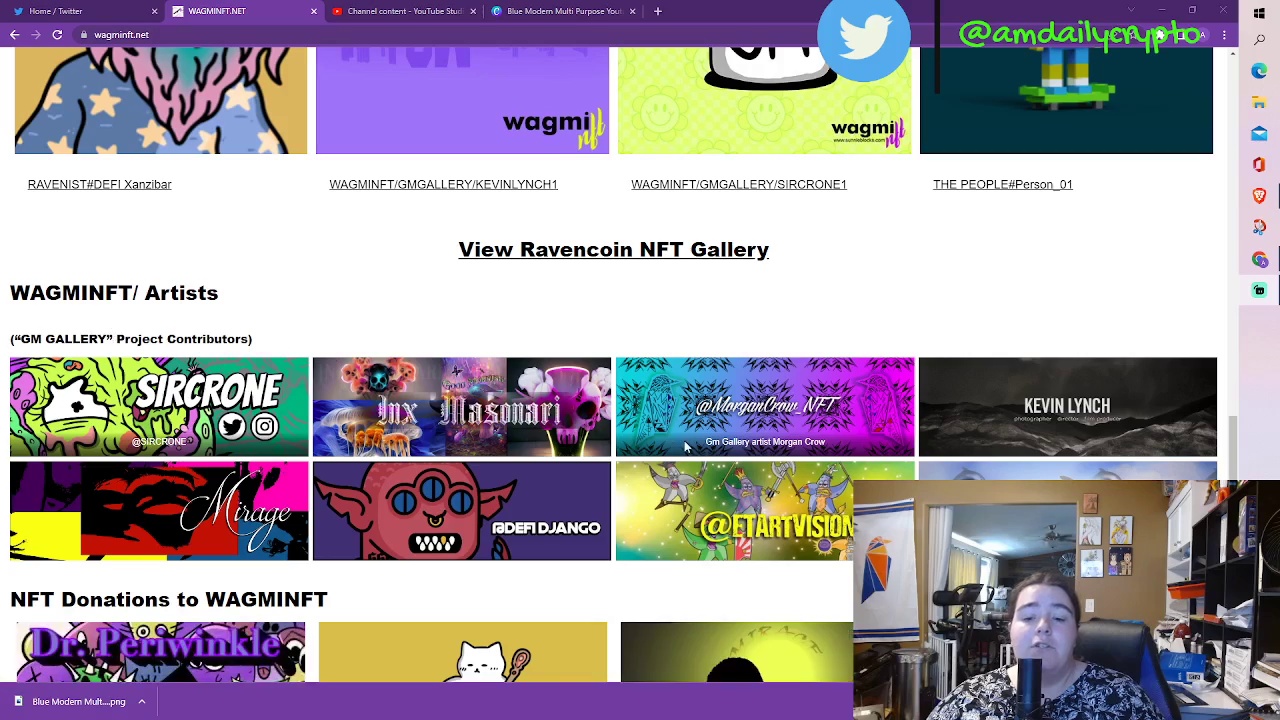
pyautogui.scroll(-3)
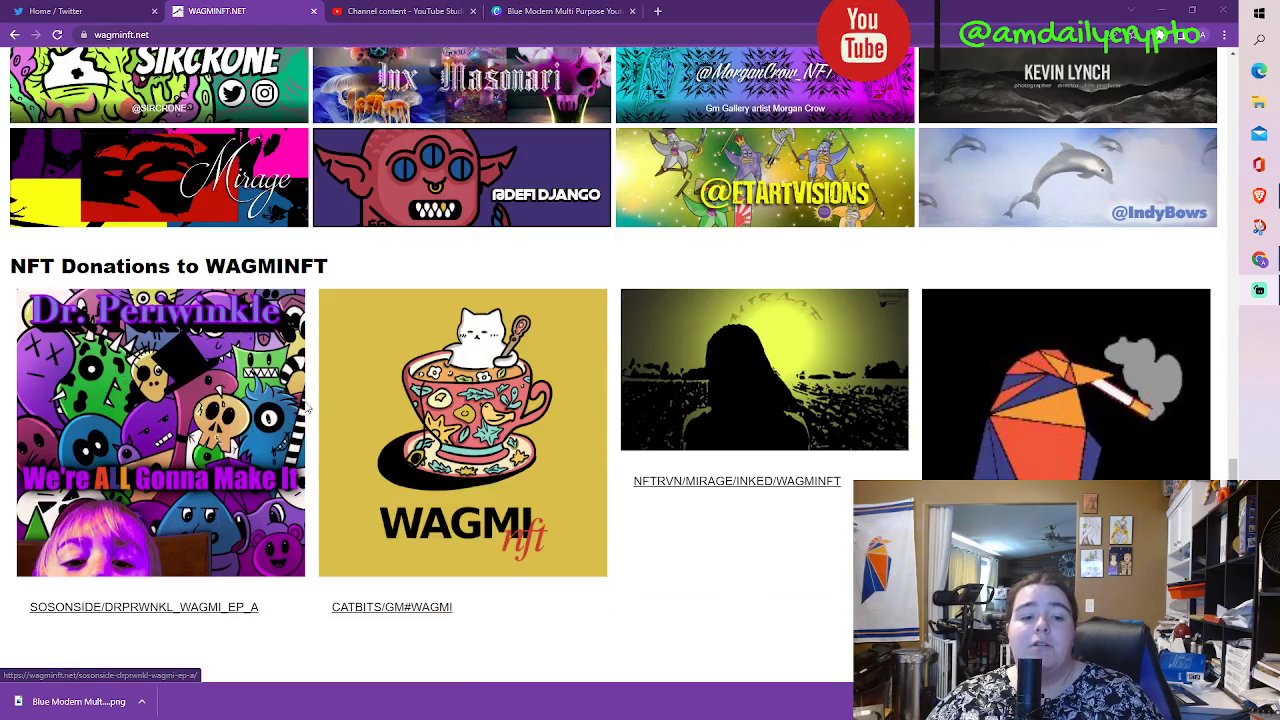
pyautogui.moveTo(554, 502)
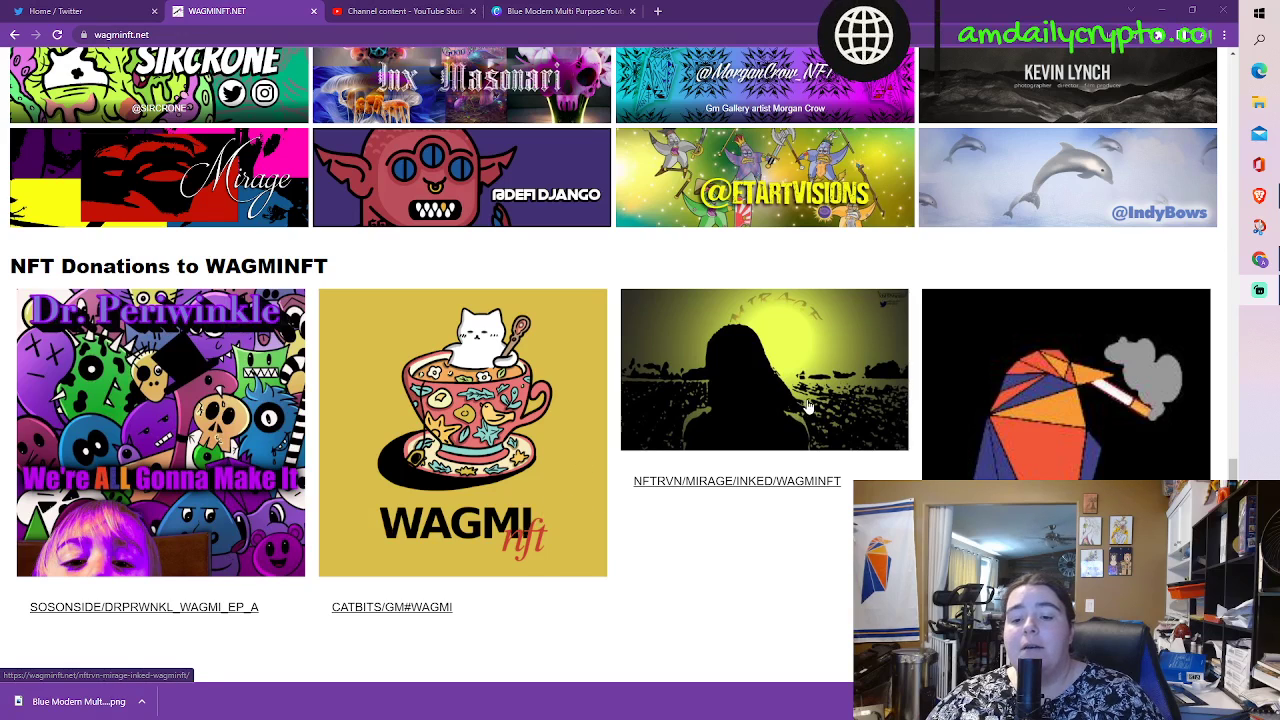
pyautogui.scroll(-3)
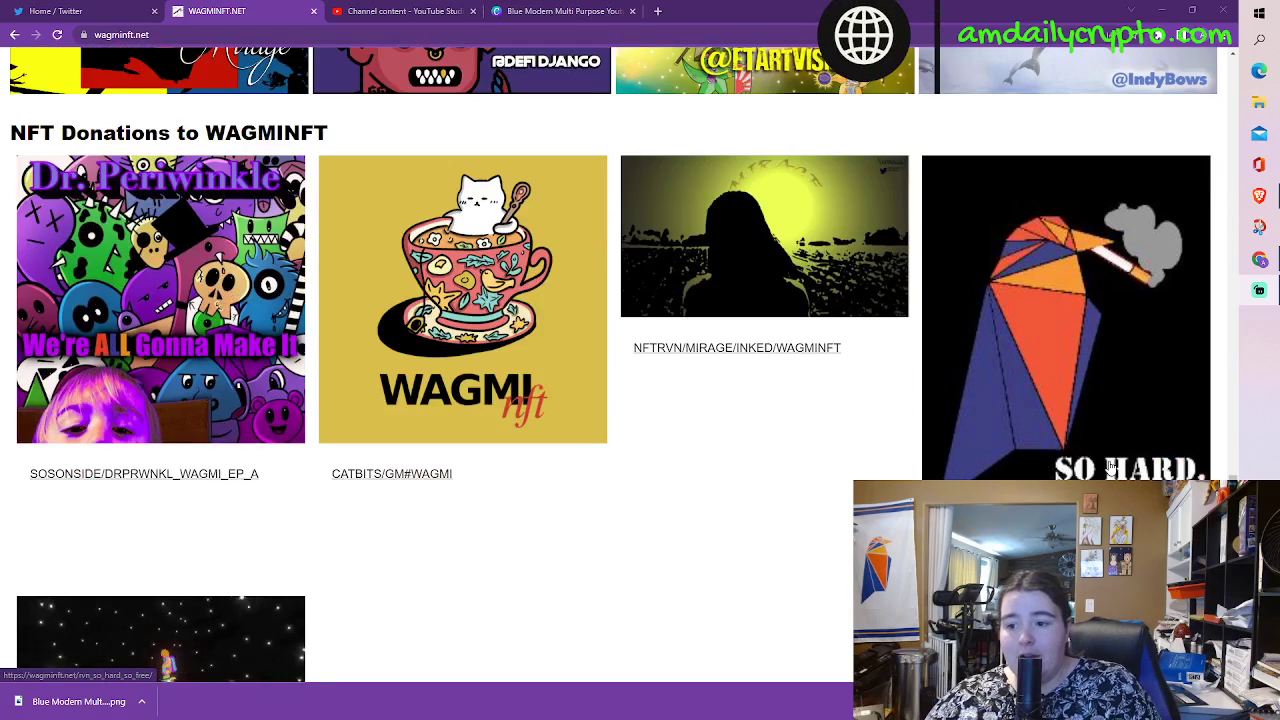
pyautogui.scroll(-3)
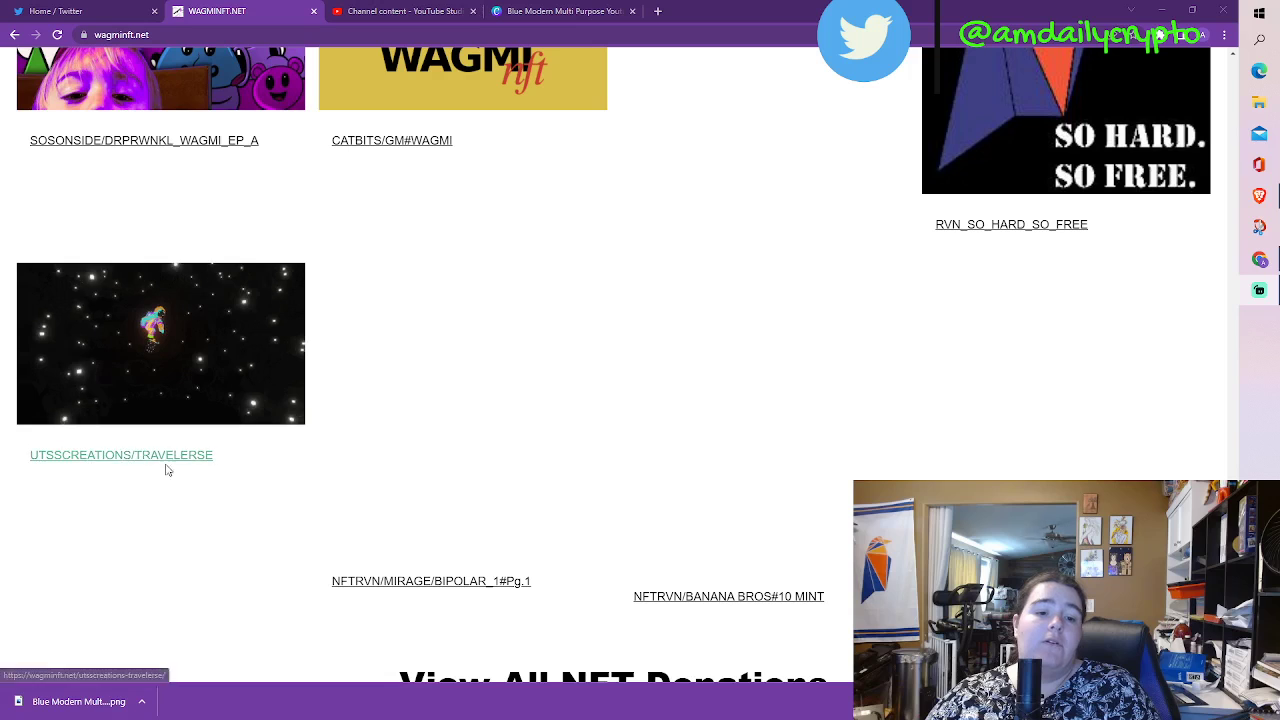
pyautogui.scroll(-3)
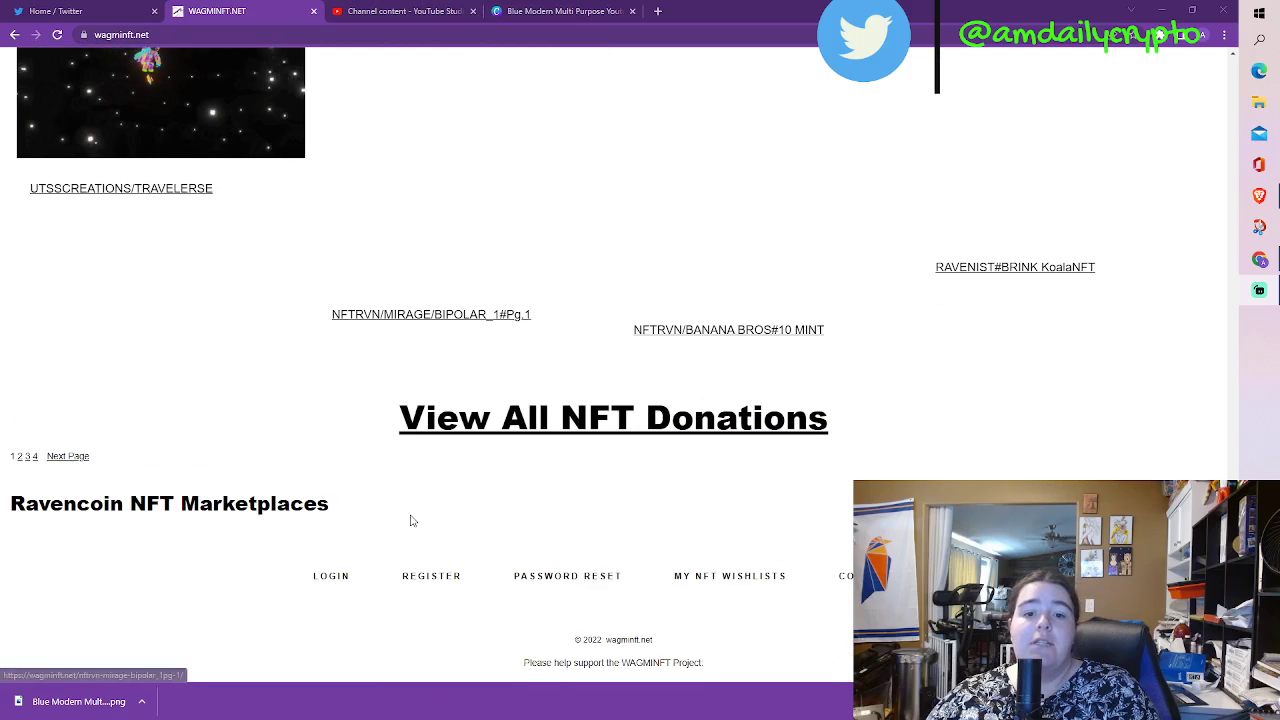
pyautogui.moveTo(732, 338)
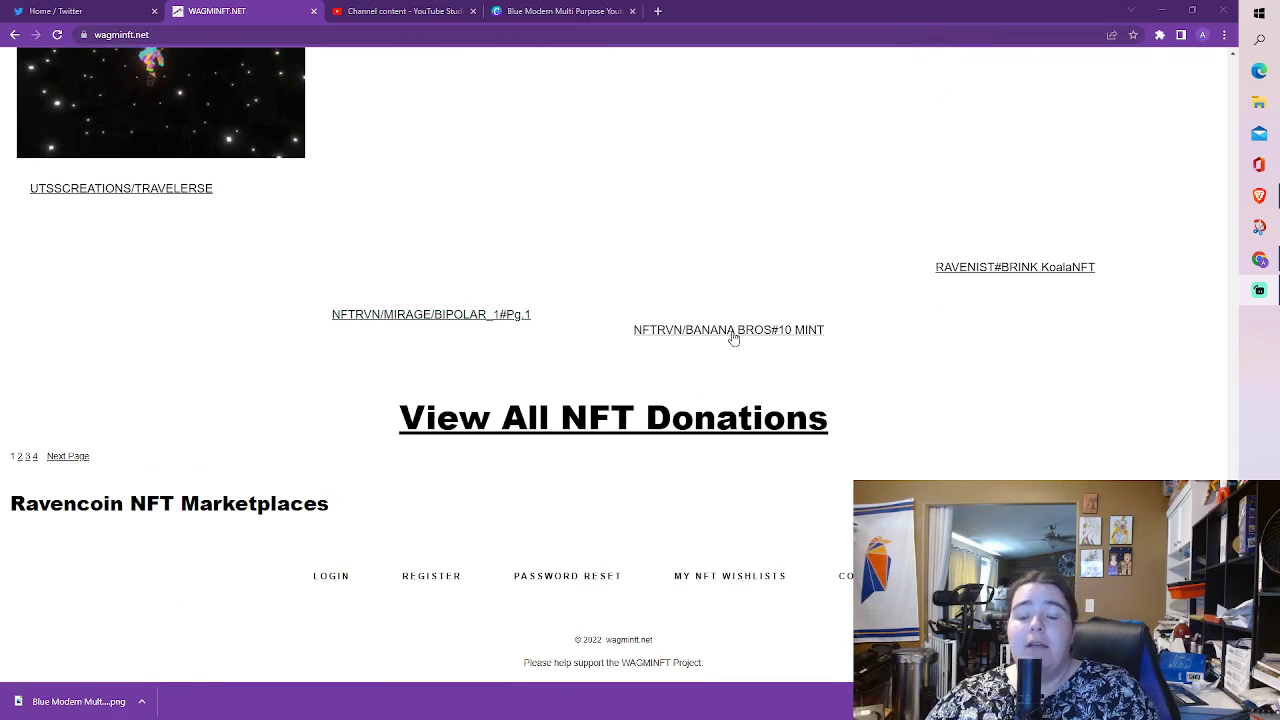
pyautogui.scroll(-3)
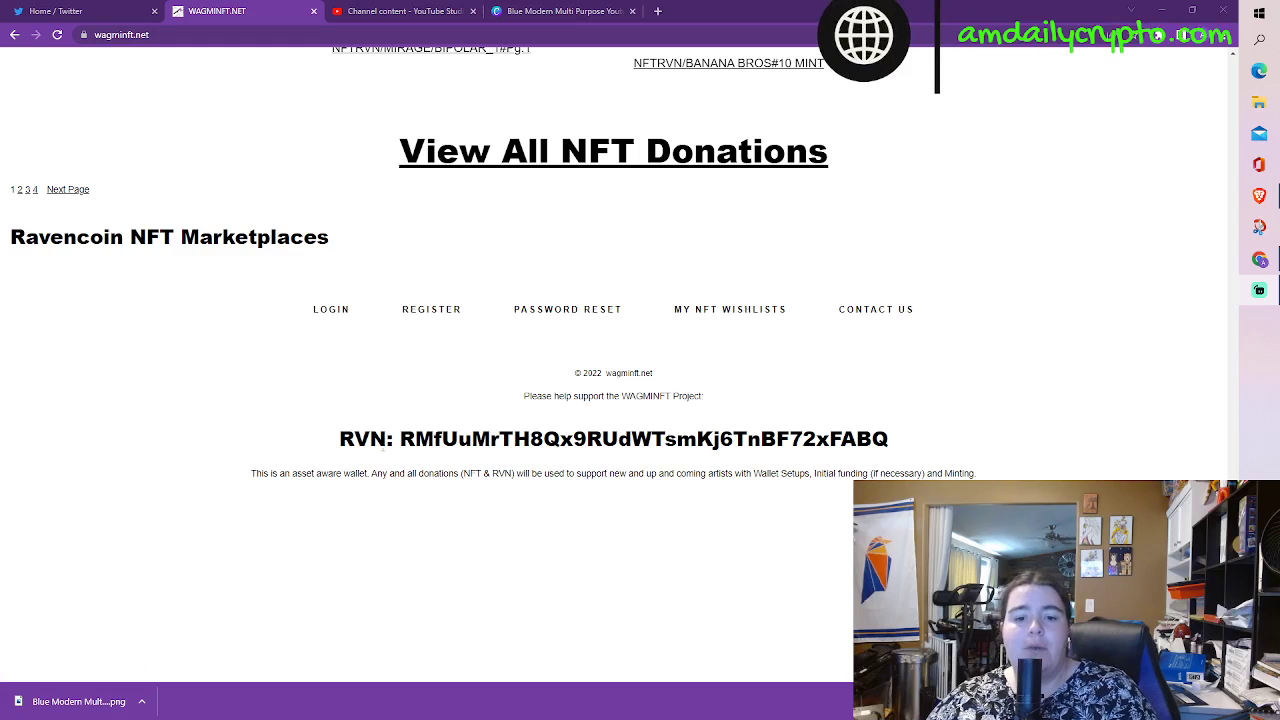
# - Scroll to the footer's NFTRVN.net and Ravenist marketplace logos and RVN address
pyautogui.scroll(-3)
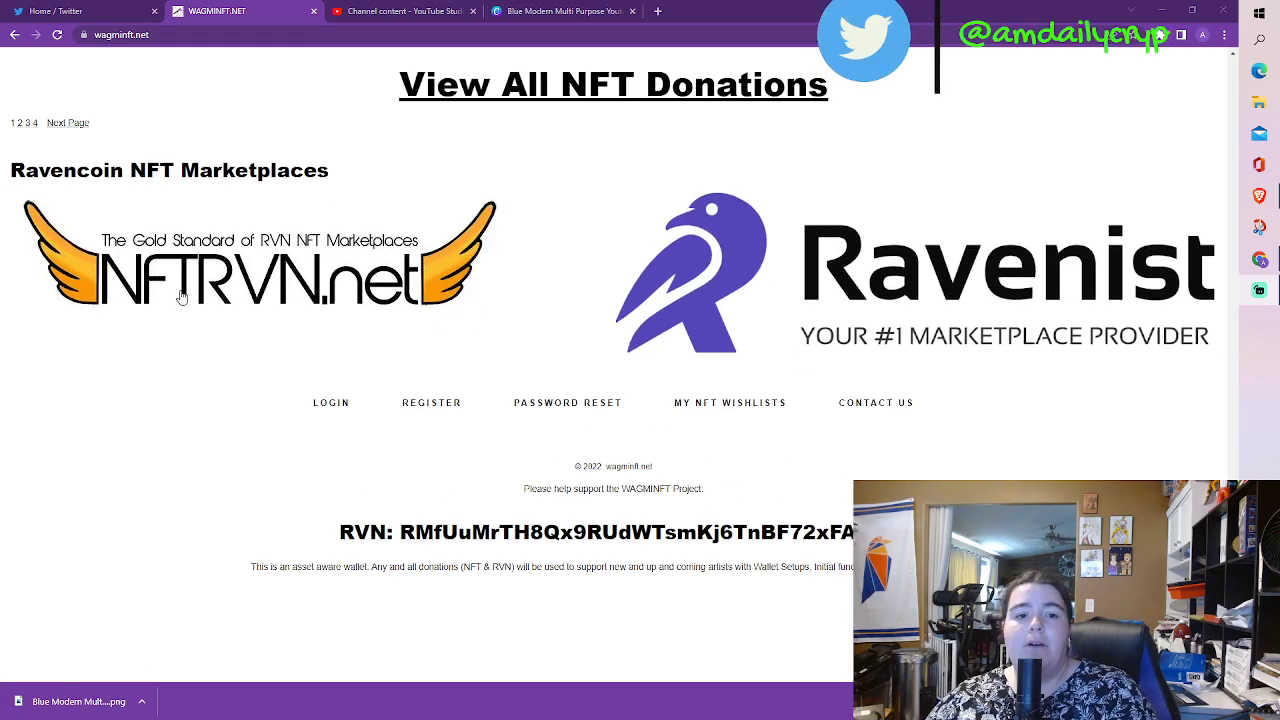
pyautogui.moveTo(1012, 384)
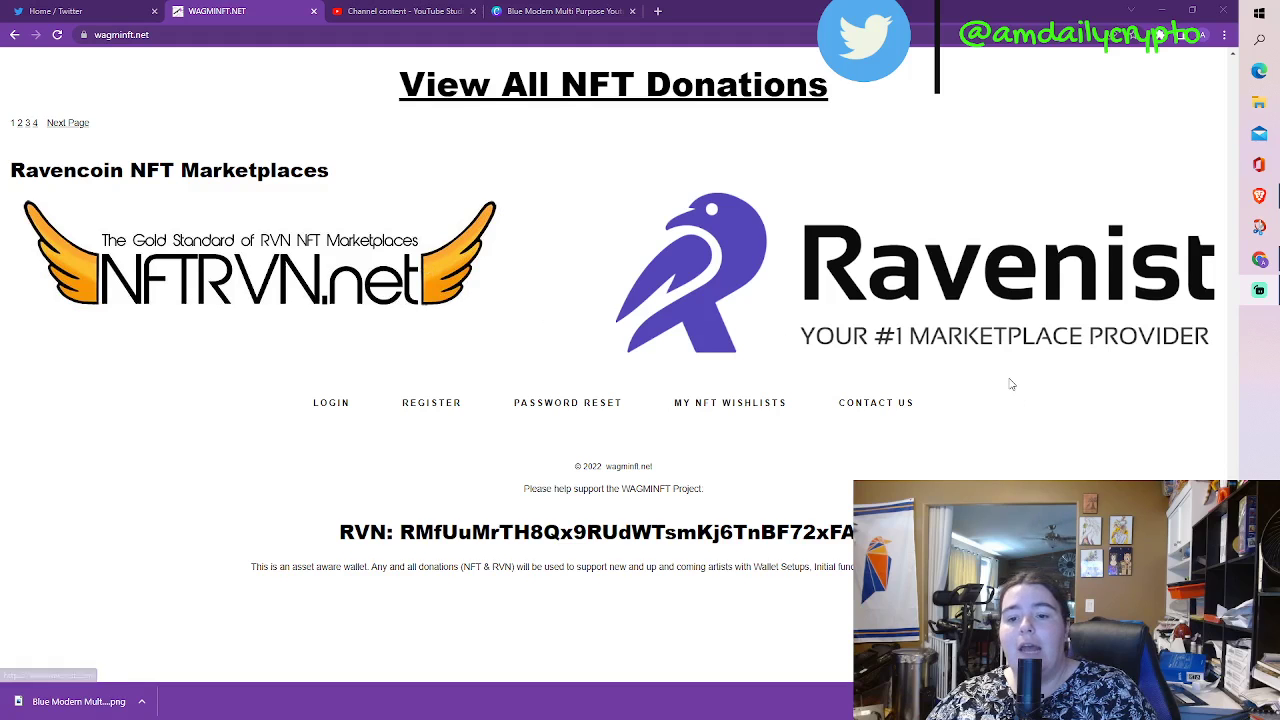
pyautogui.scroll(-3)
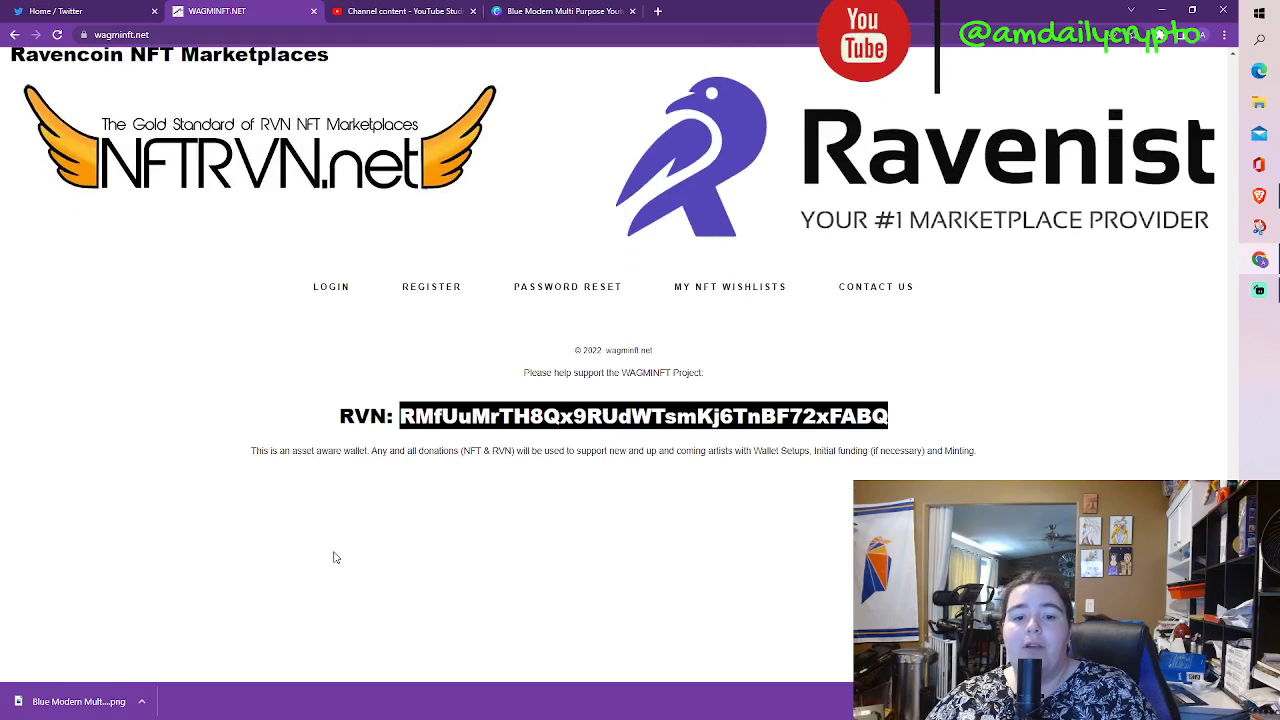
pyautogui.moveTo(370, 468)
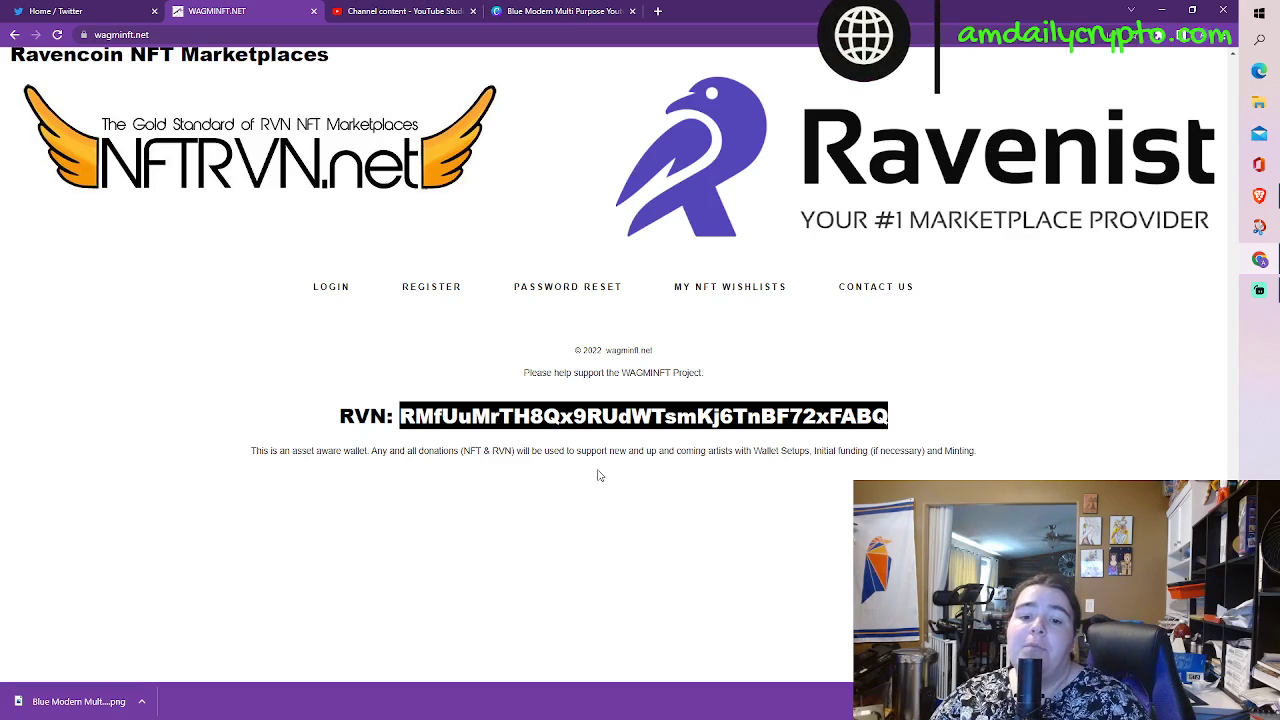
pyautogui.moveTo(704, 464)
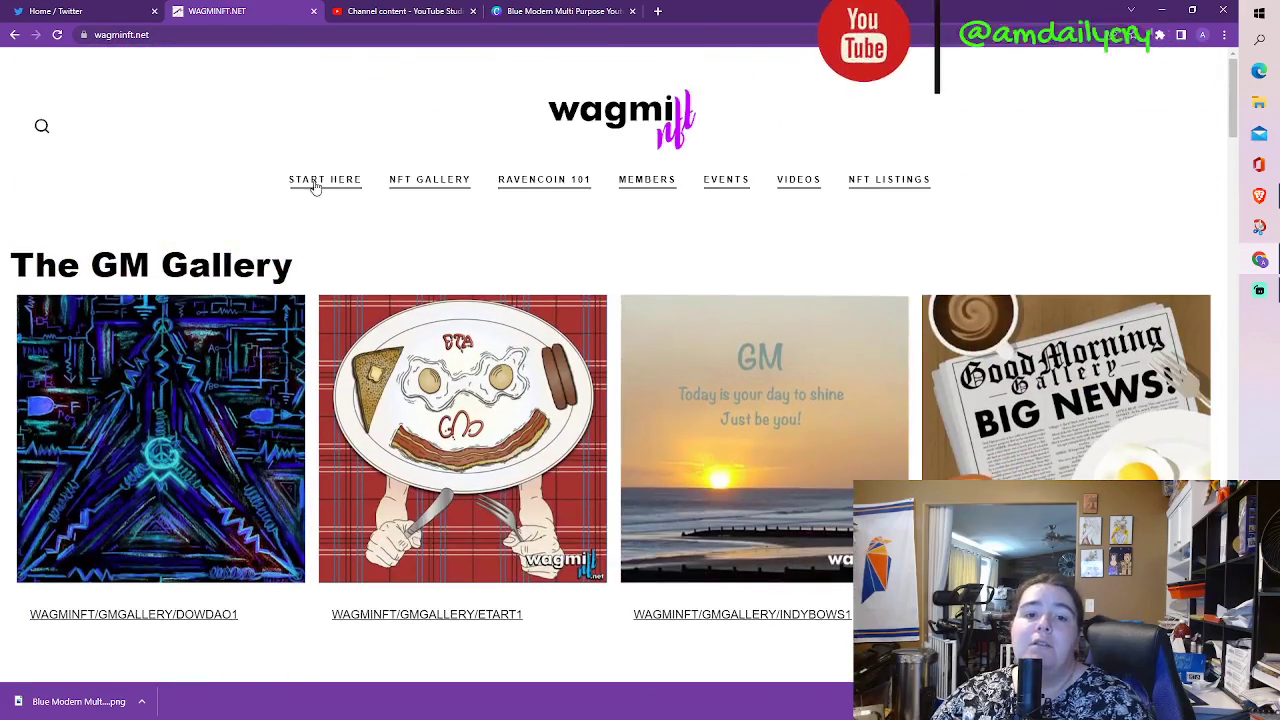
# - Go to the START HERE mission page and read down to the member signup link
pyautogui.click(324, 180)
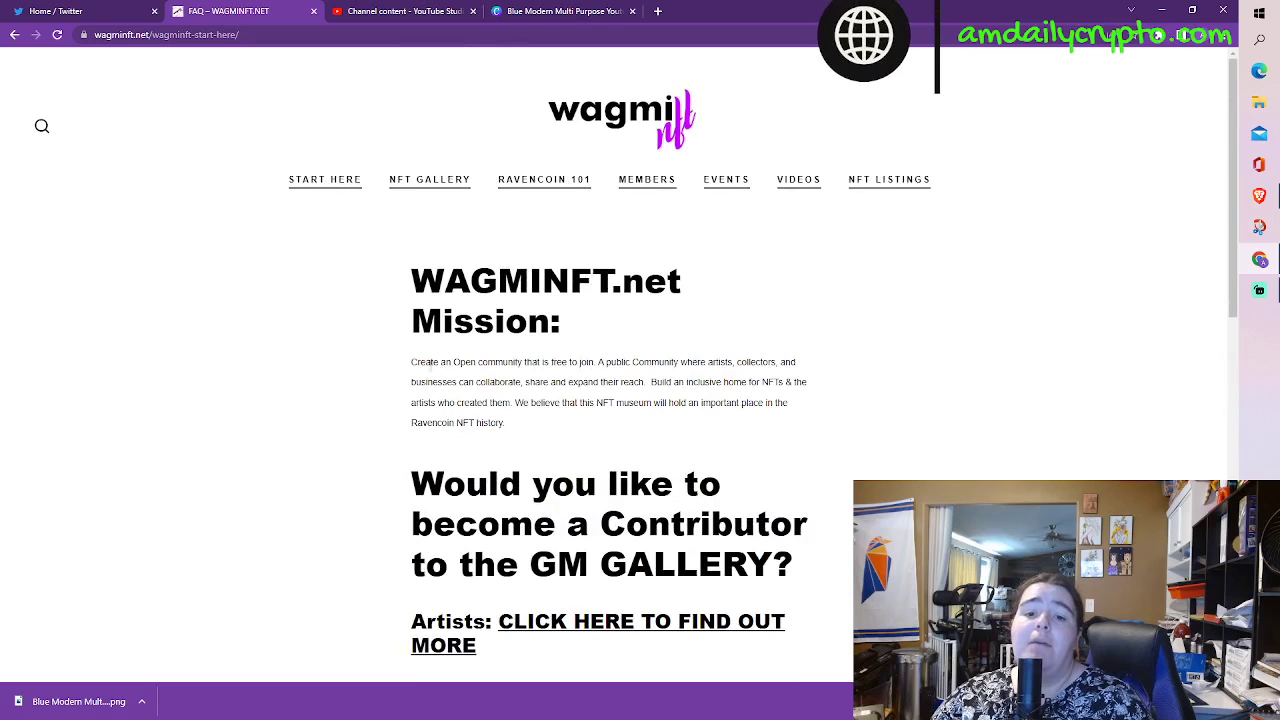
pyautogui.moveTo(572, 376)
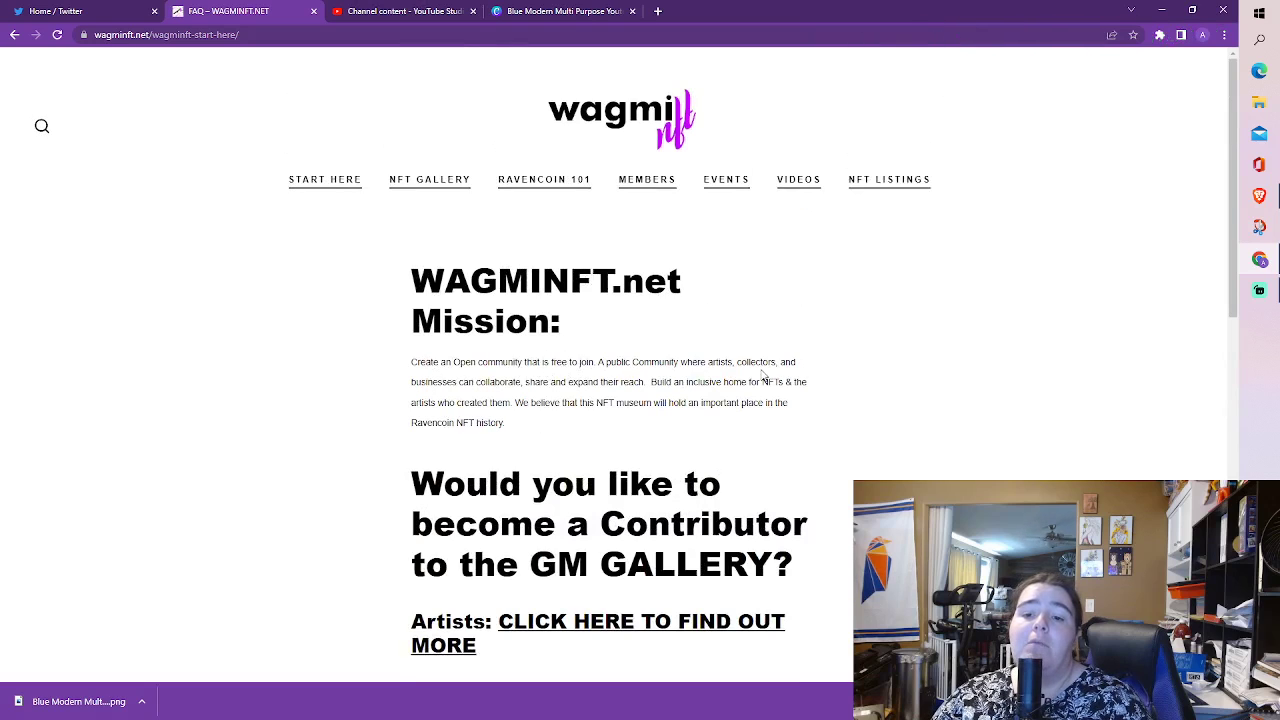
pyautogui.scroll(-3)
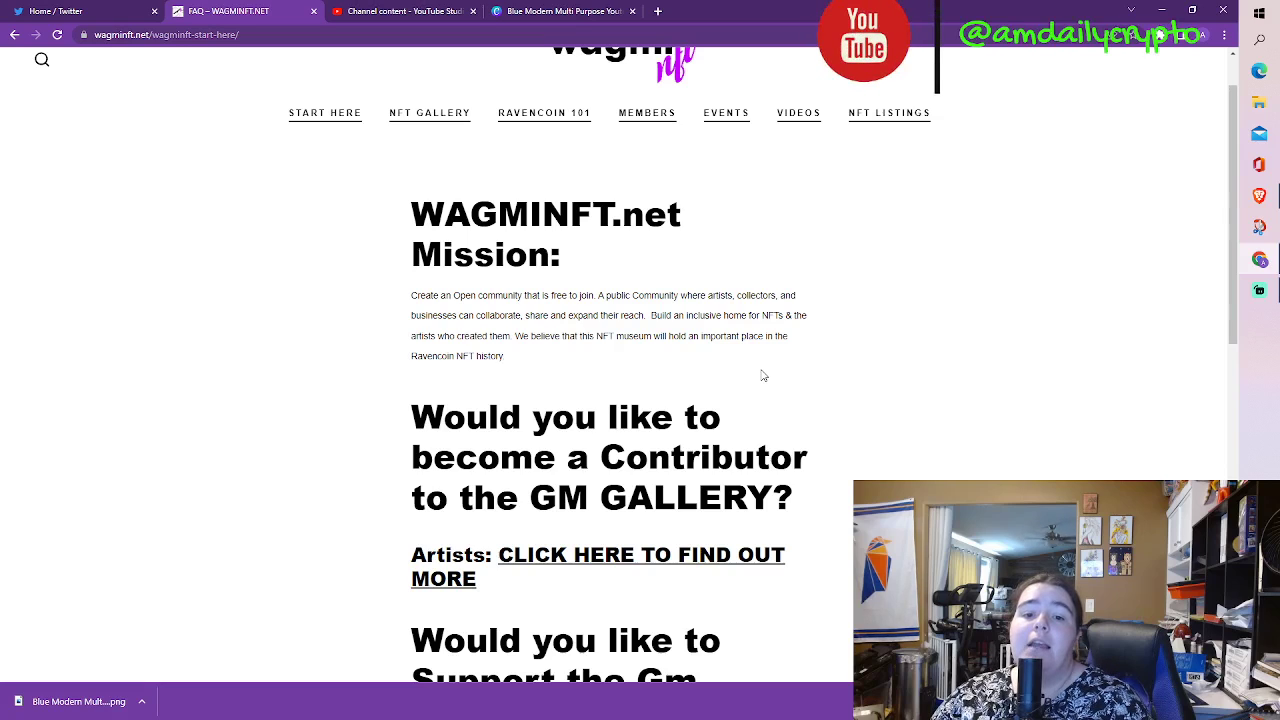
pyautogui.moveTo(538, 356)
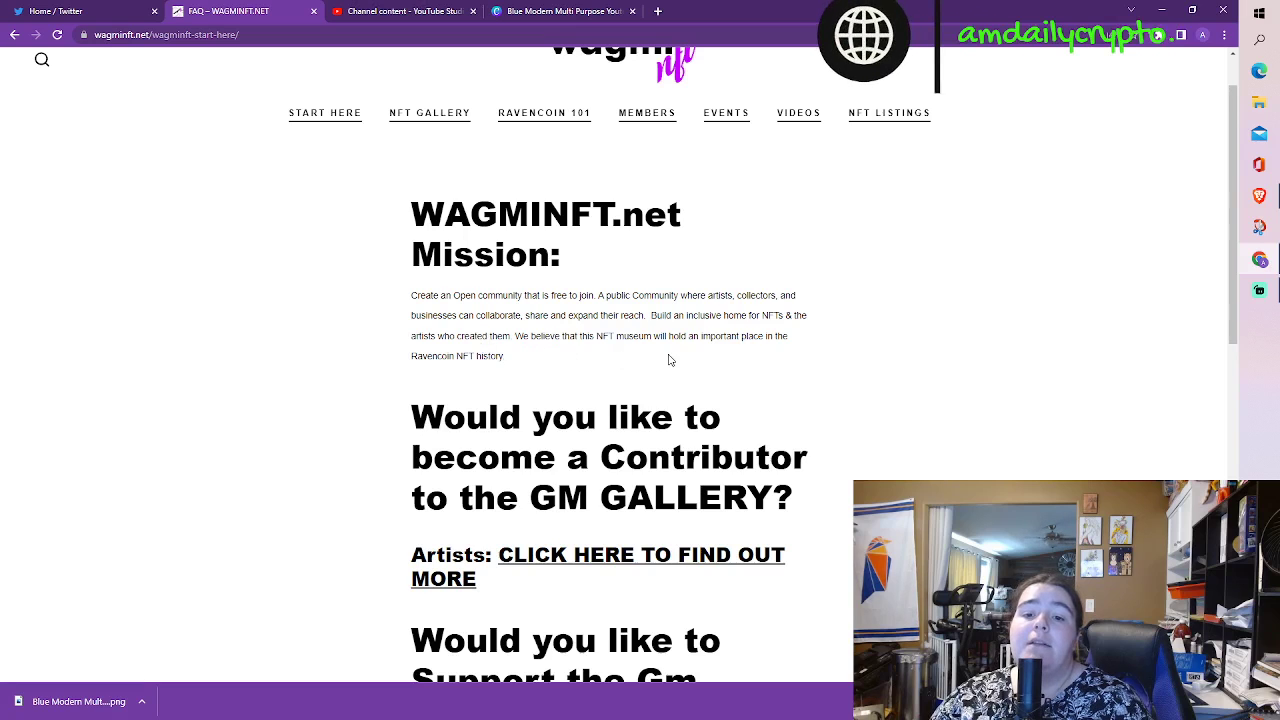
pyautogui.scroll(-3)
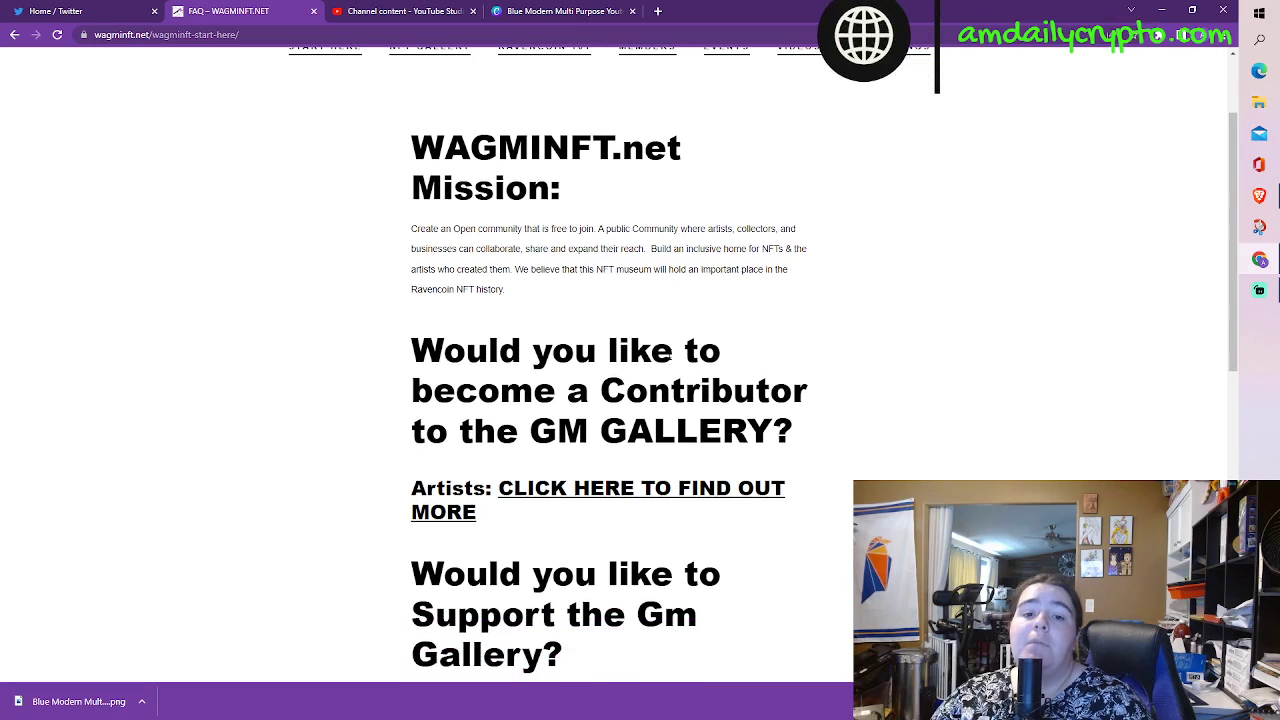
pyautogui.scroll(-3)
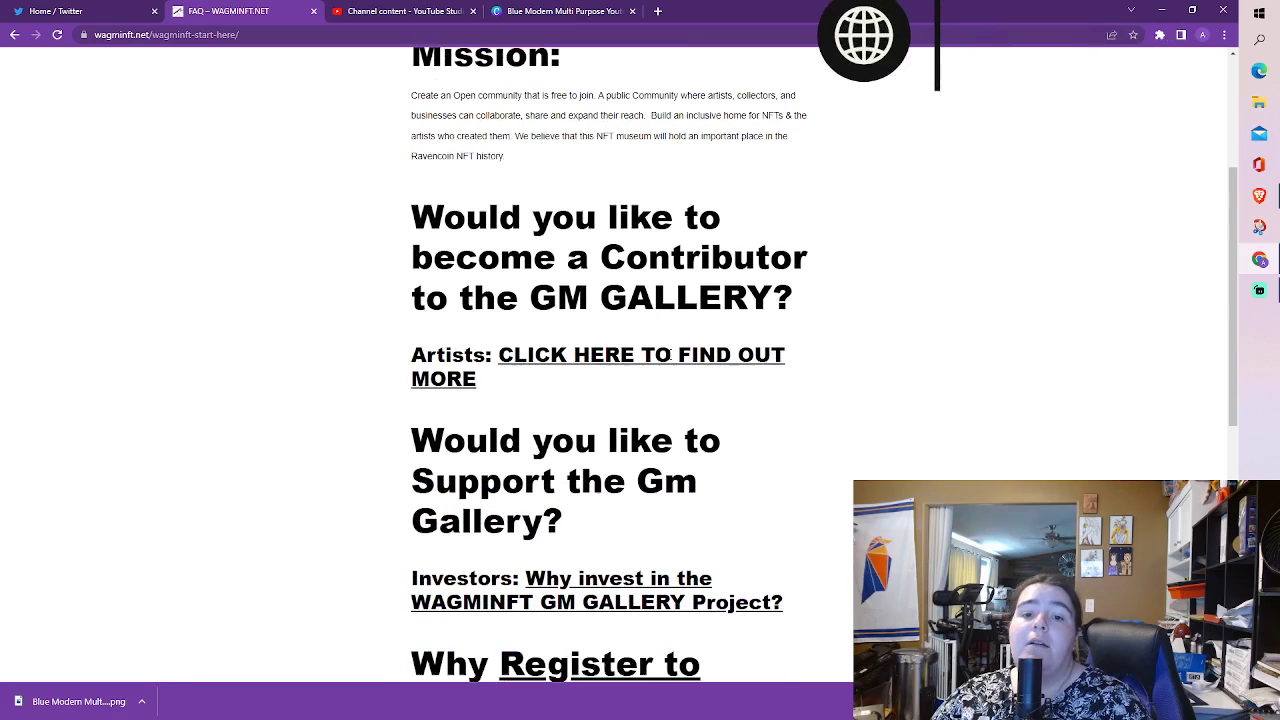
pyautogui.scroll(-3)
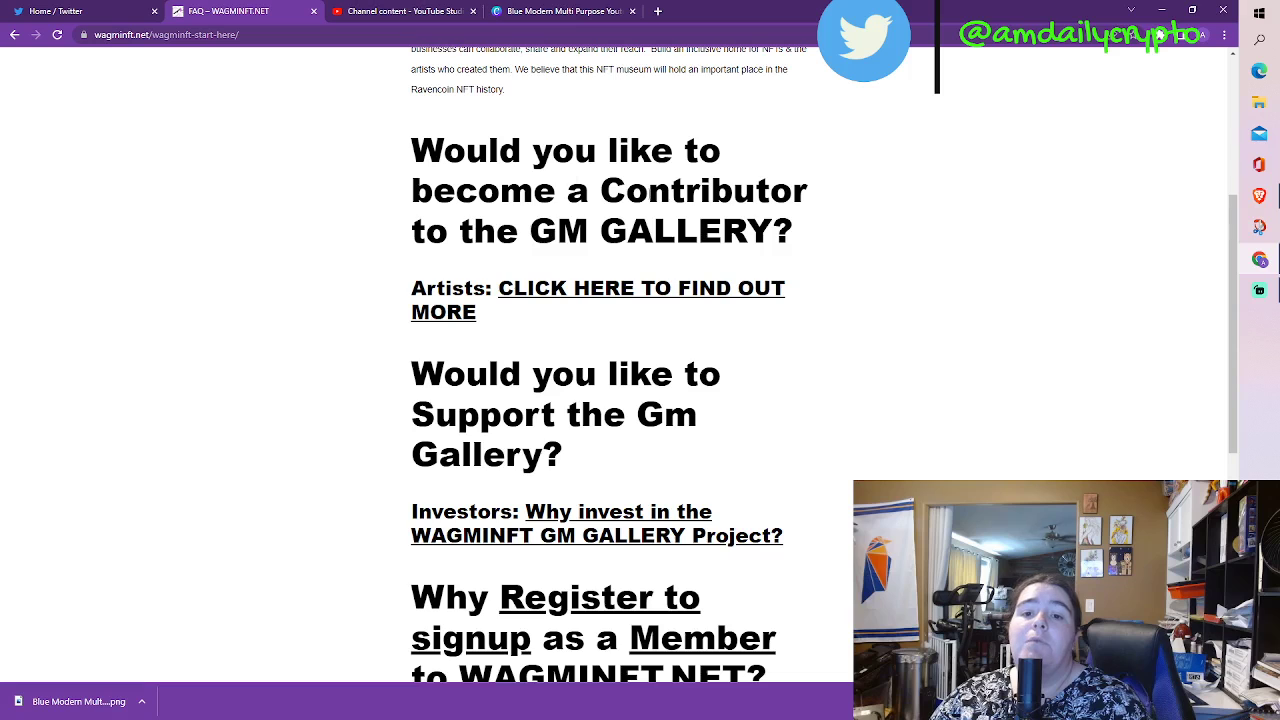
pyautogui.scroll(-3)
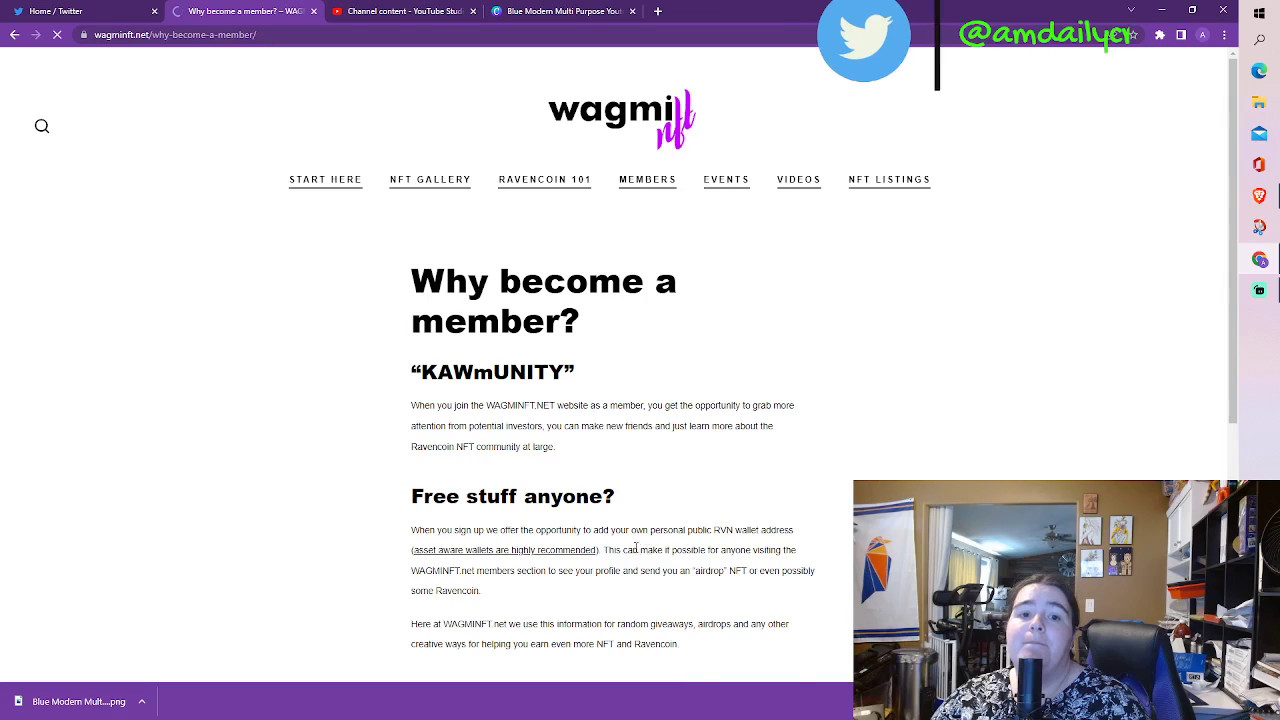
pyautogui.scroll(-3)
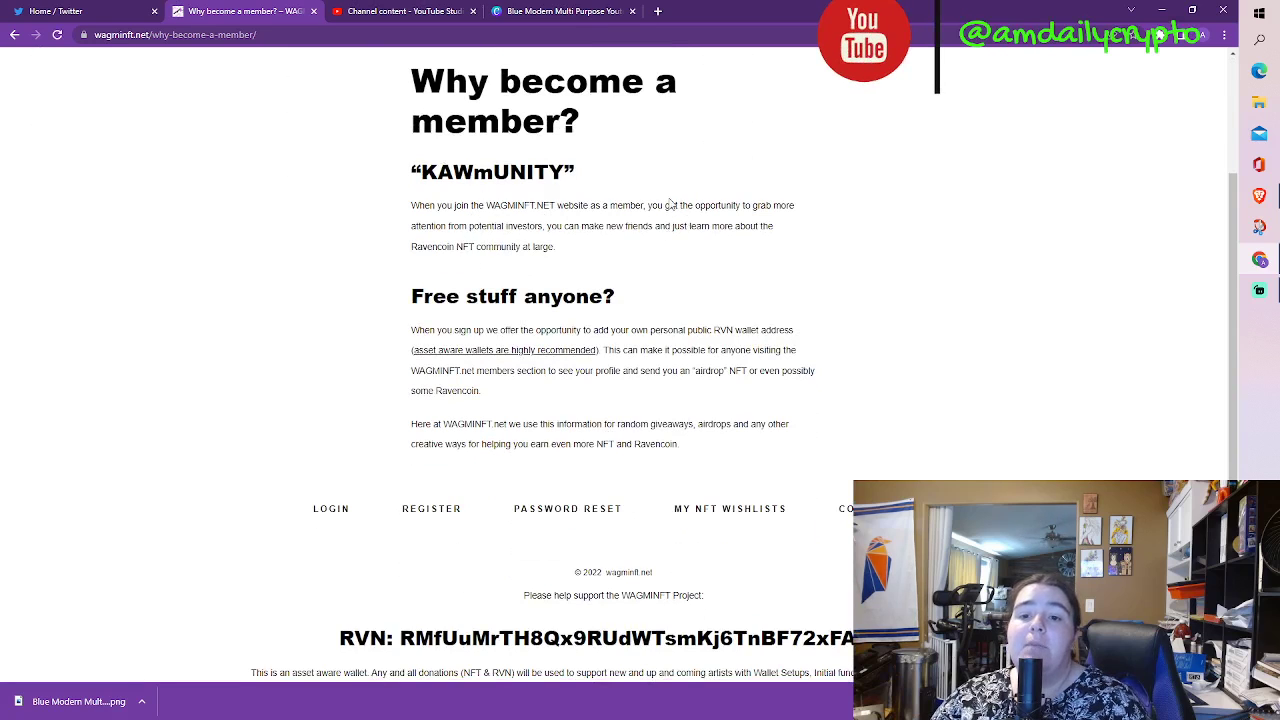
pyautogui.scroll(-3)
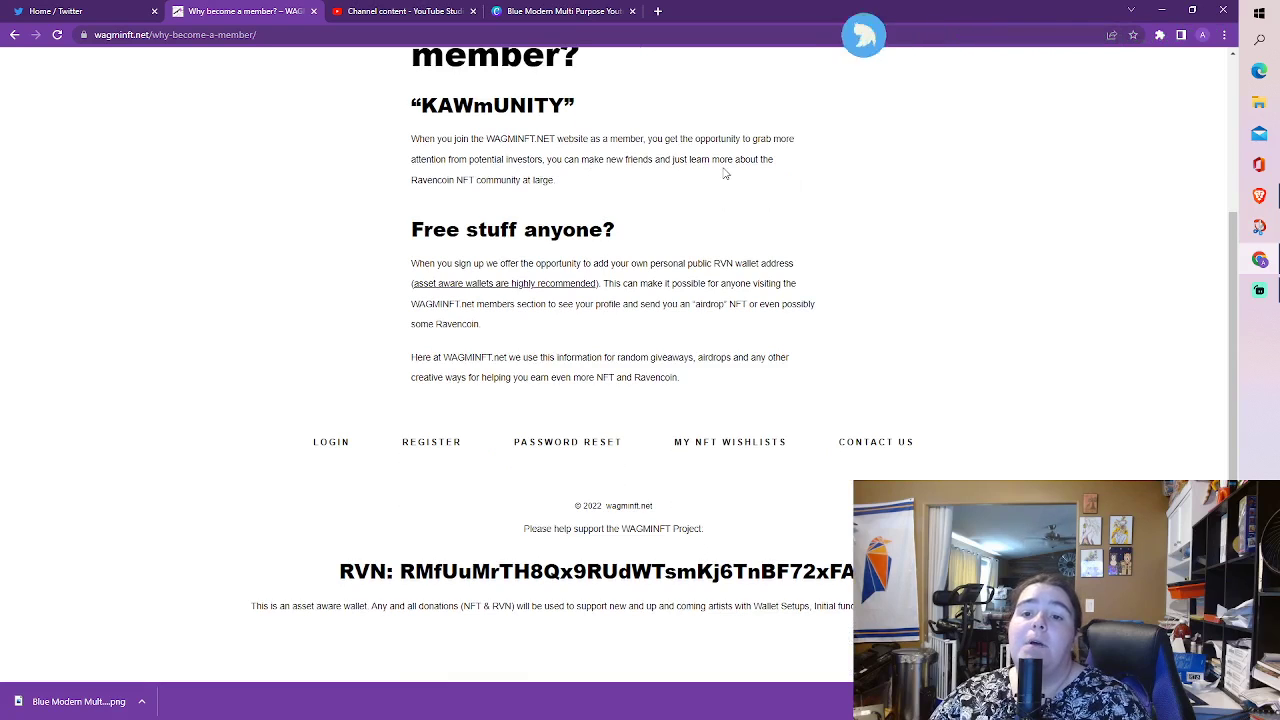
pyautogui.scroll(-3)
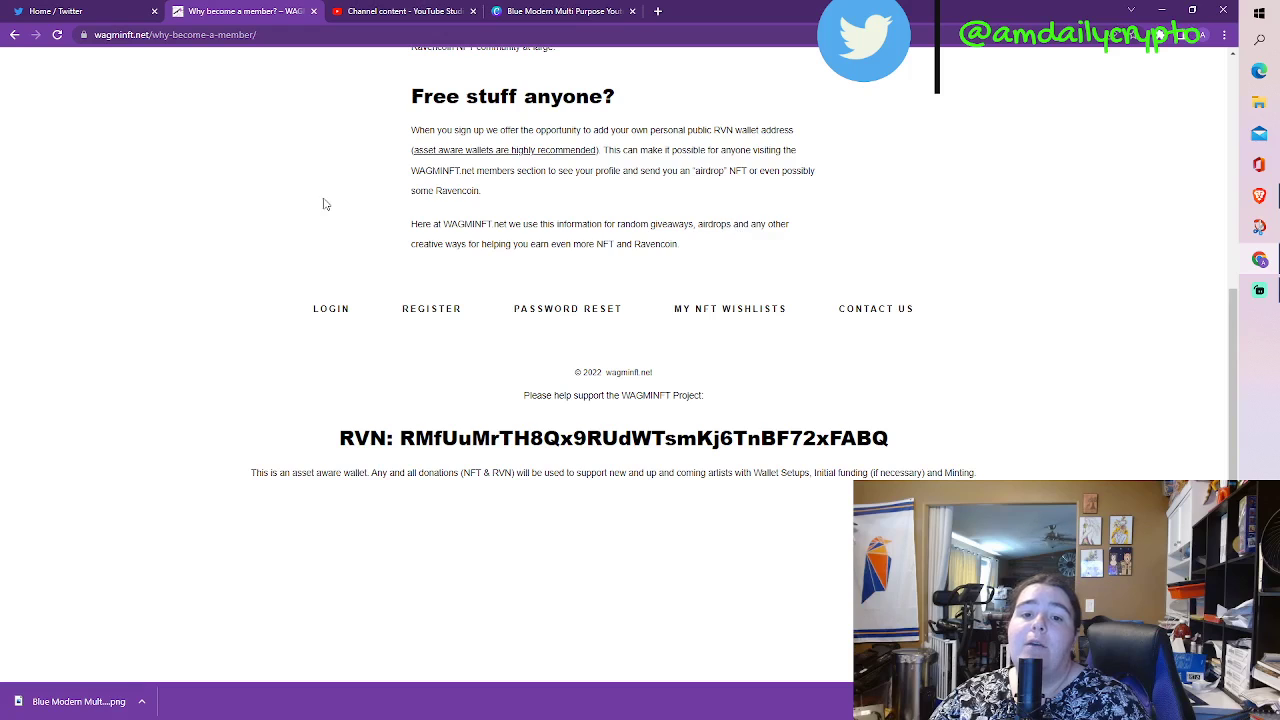
pyautogui.moveTo(616, 184)
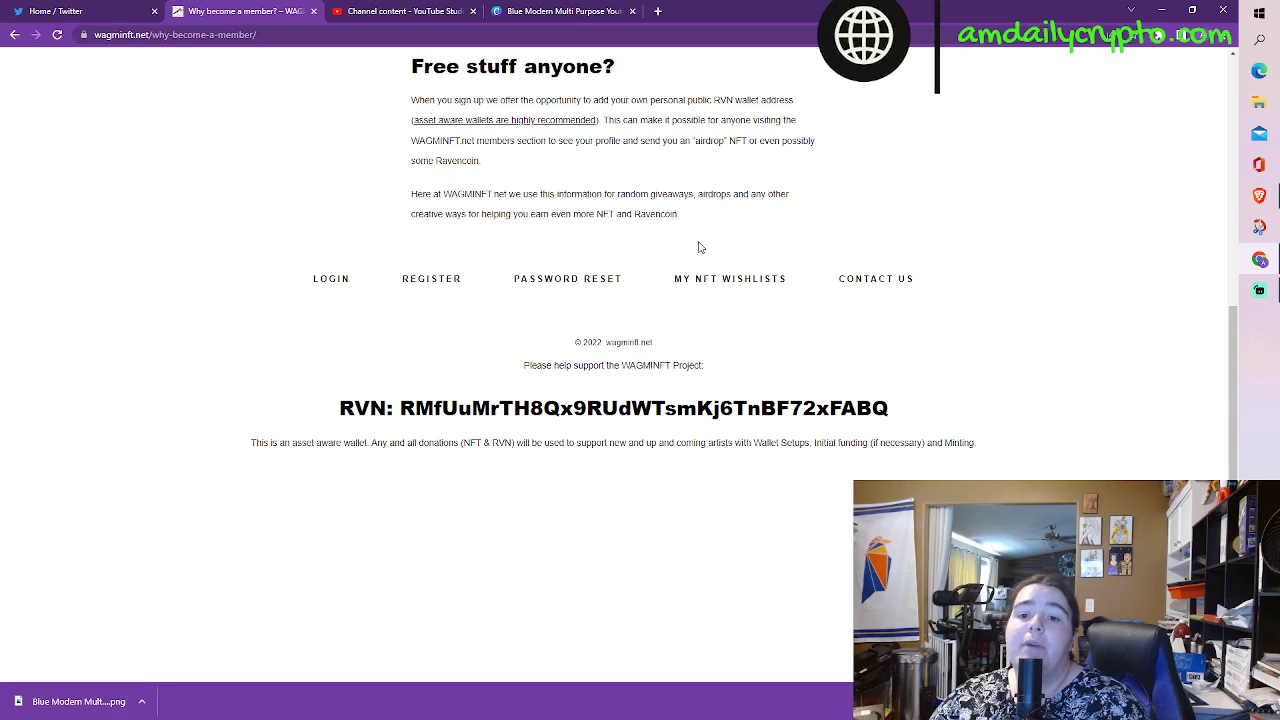
pyautogui.scroll(3)
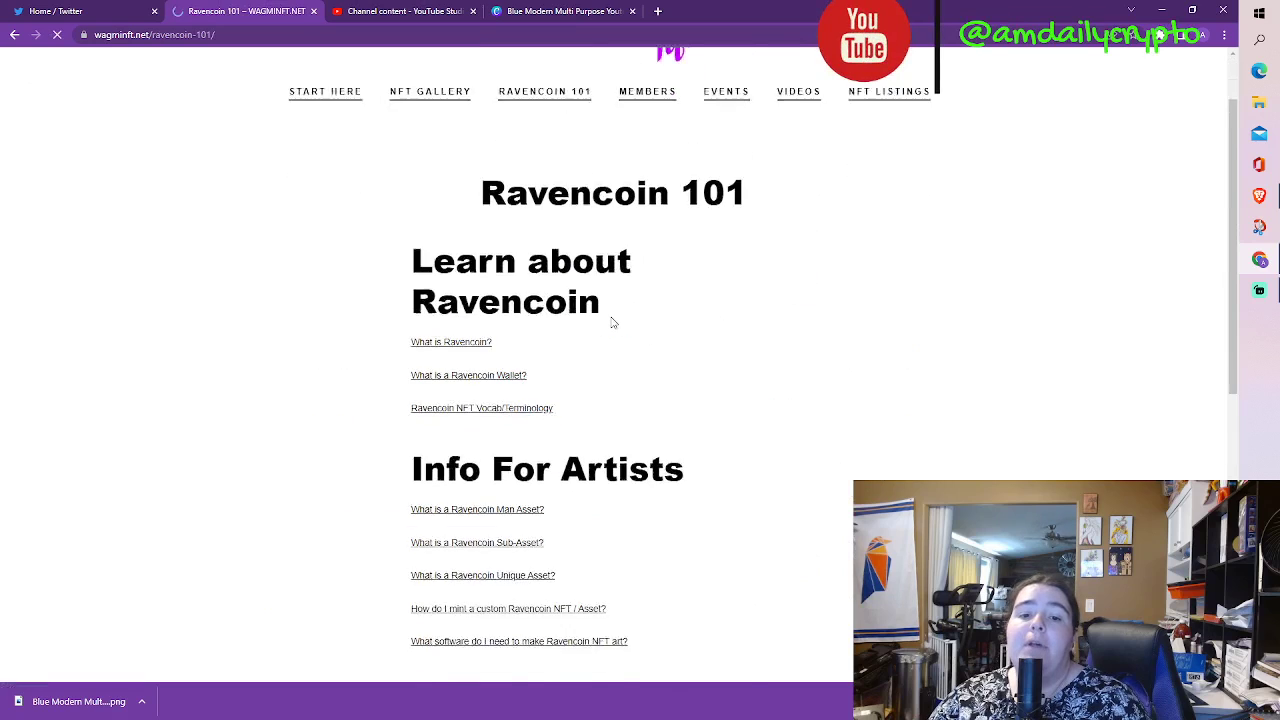
# - Look over the Ravencoin 101 learning links and return to the top
pyautogui.scroll(-3)
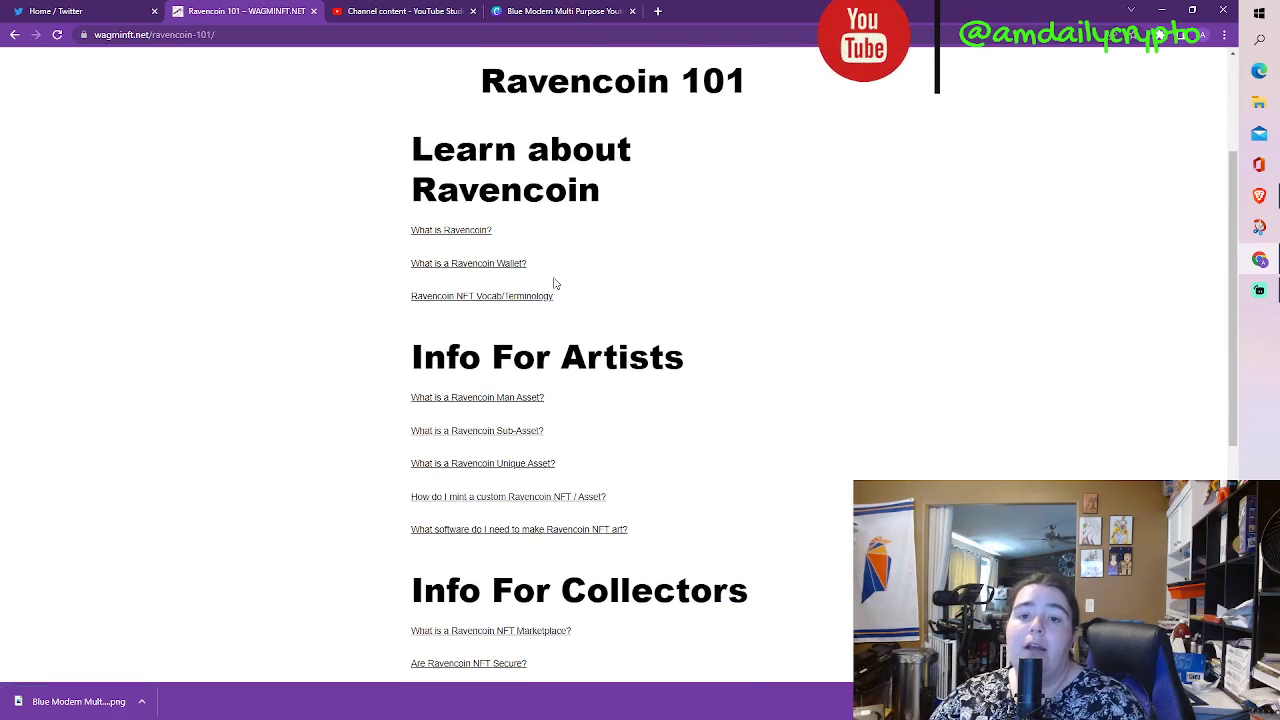
pyautogui.scroll(-3)
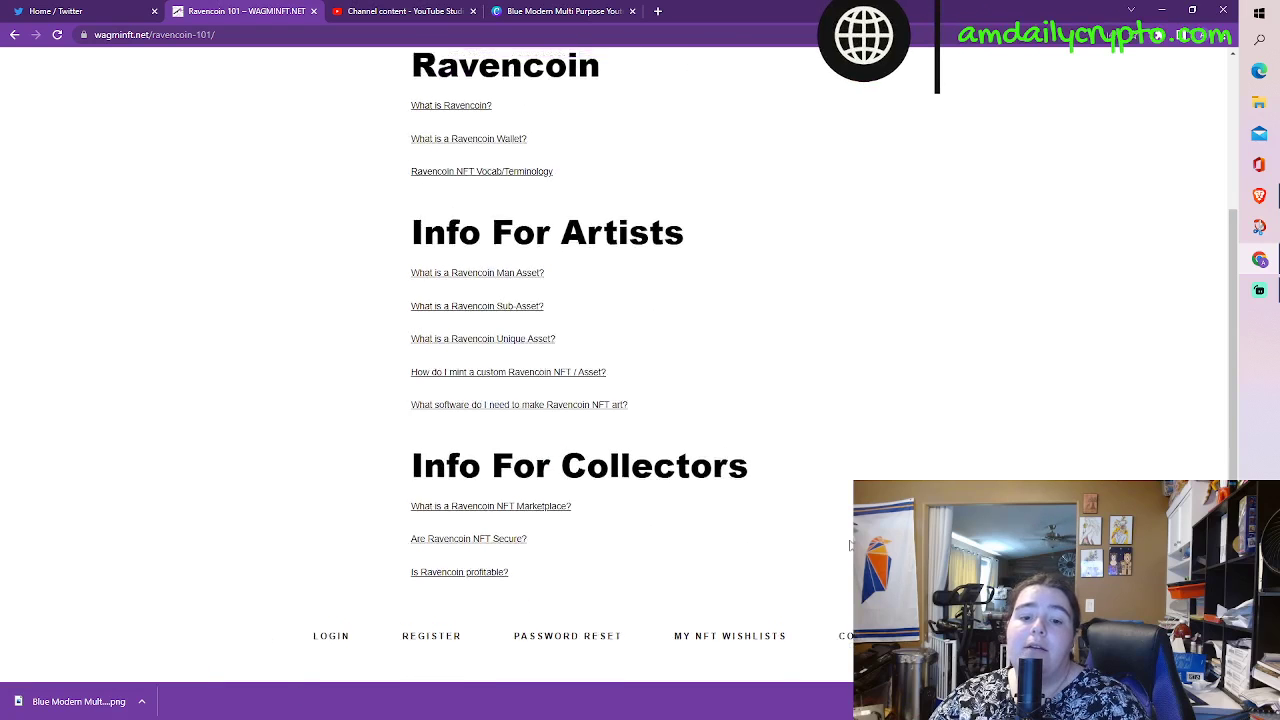
pyautogui.scroll(3)
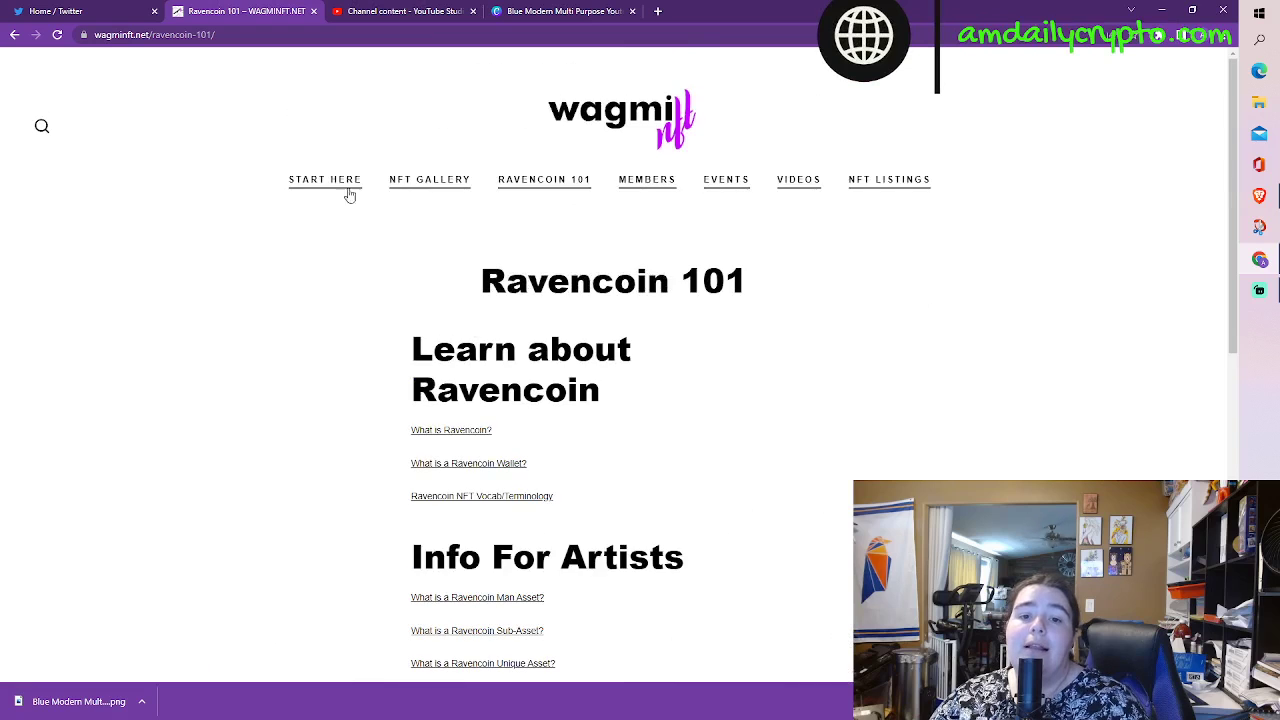
# - Go to the NFT Gallery page and browse its grid of artwork thumbnails
pyautogui.click(428, 180)
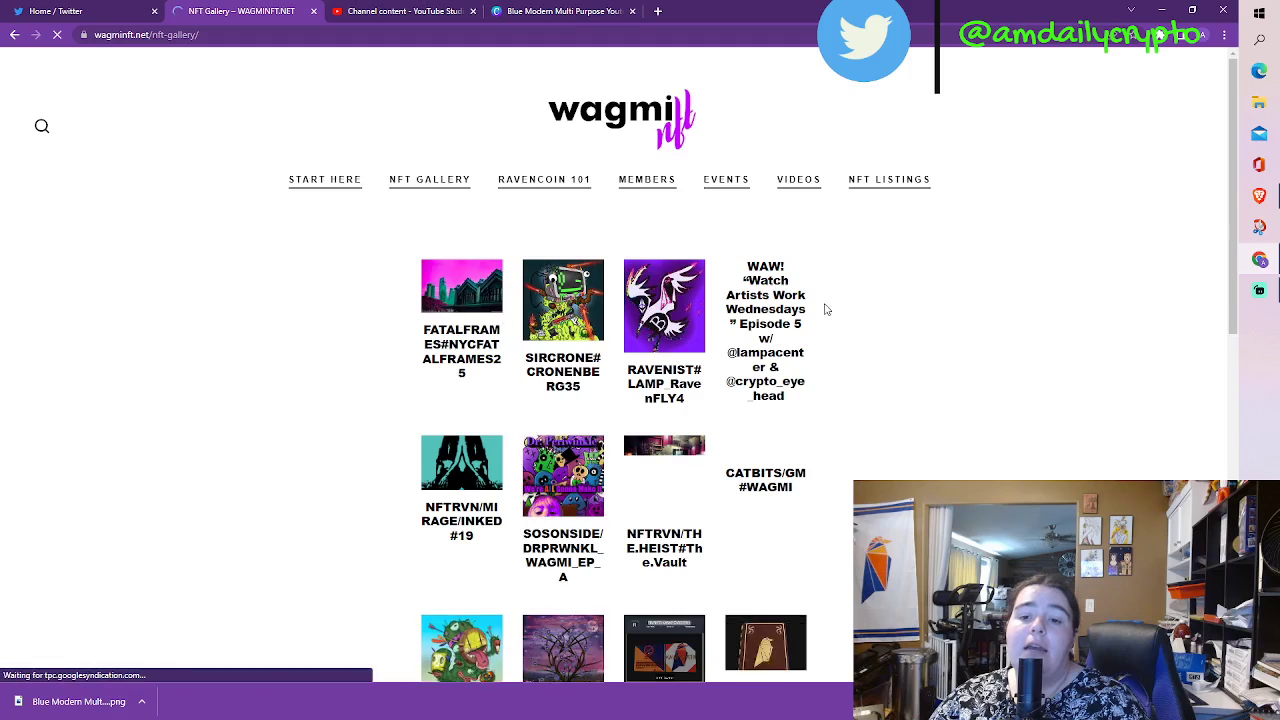
pyautogui.scroll(-3)
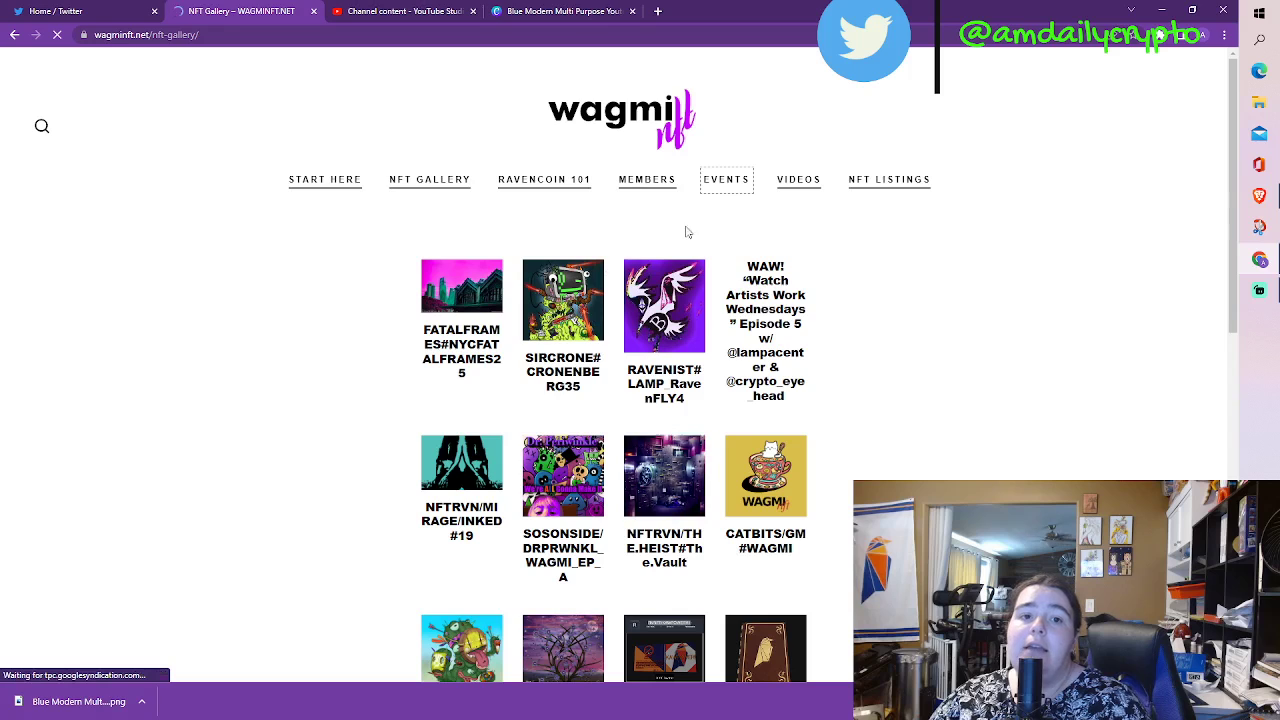
pyautogui.click(726, 180)
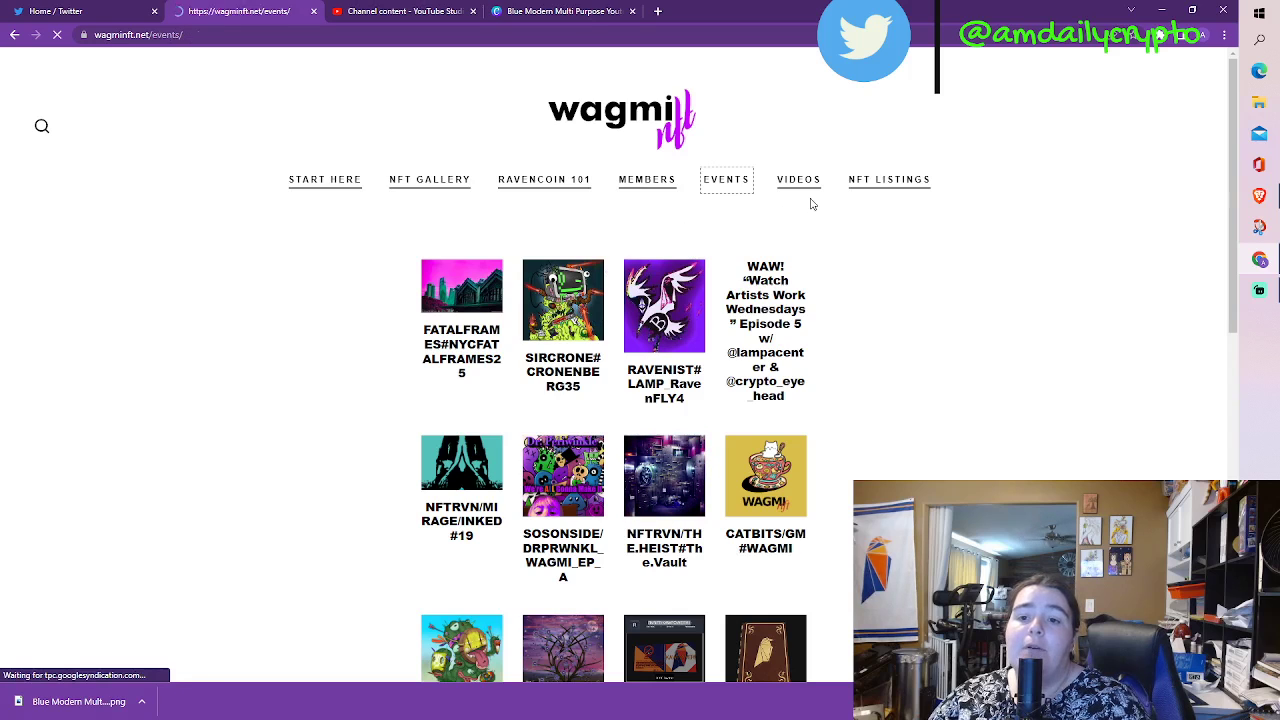
# - Visit the Events page, then the Videos page, then head to the NFT Listings
pyautogui.click(726, 180)
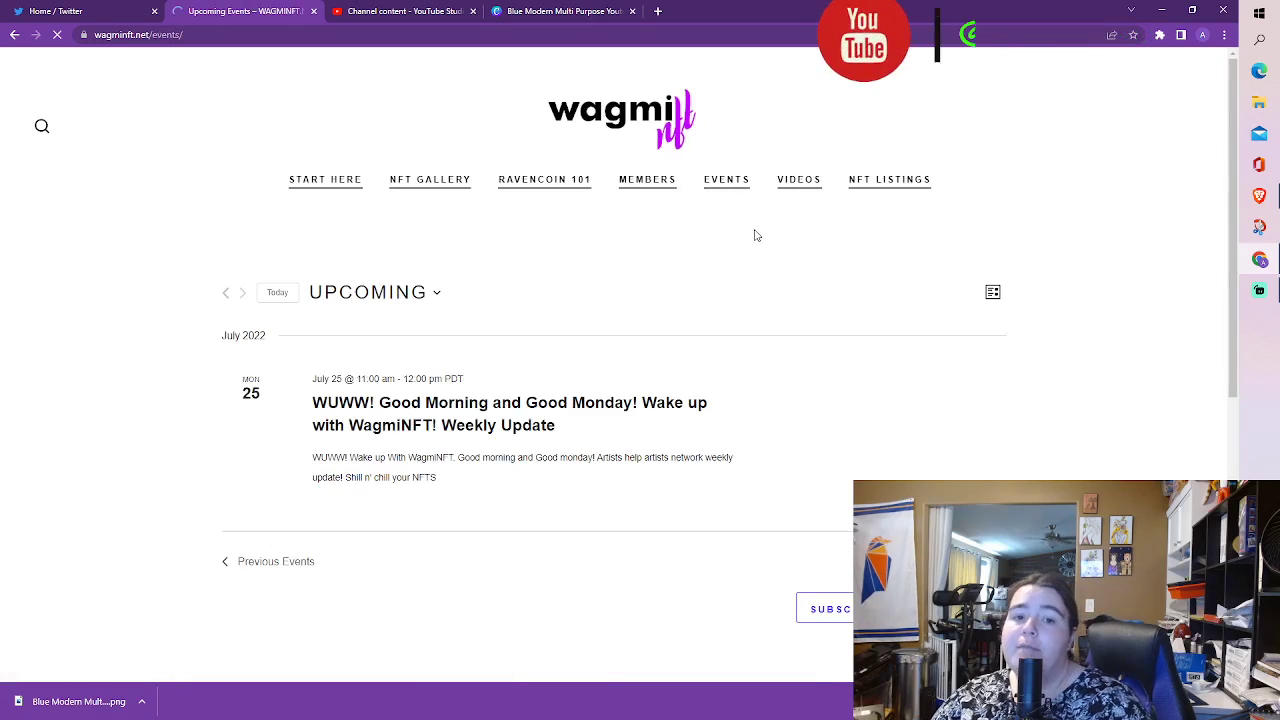
pyautogui.scroll(-3)
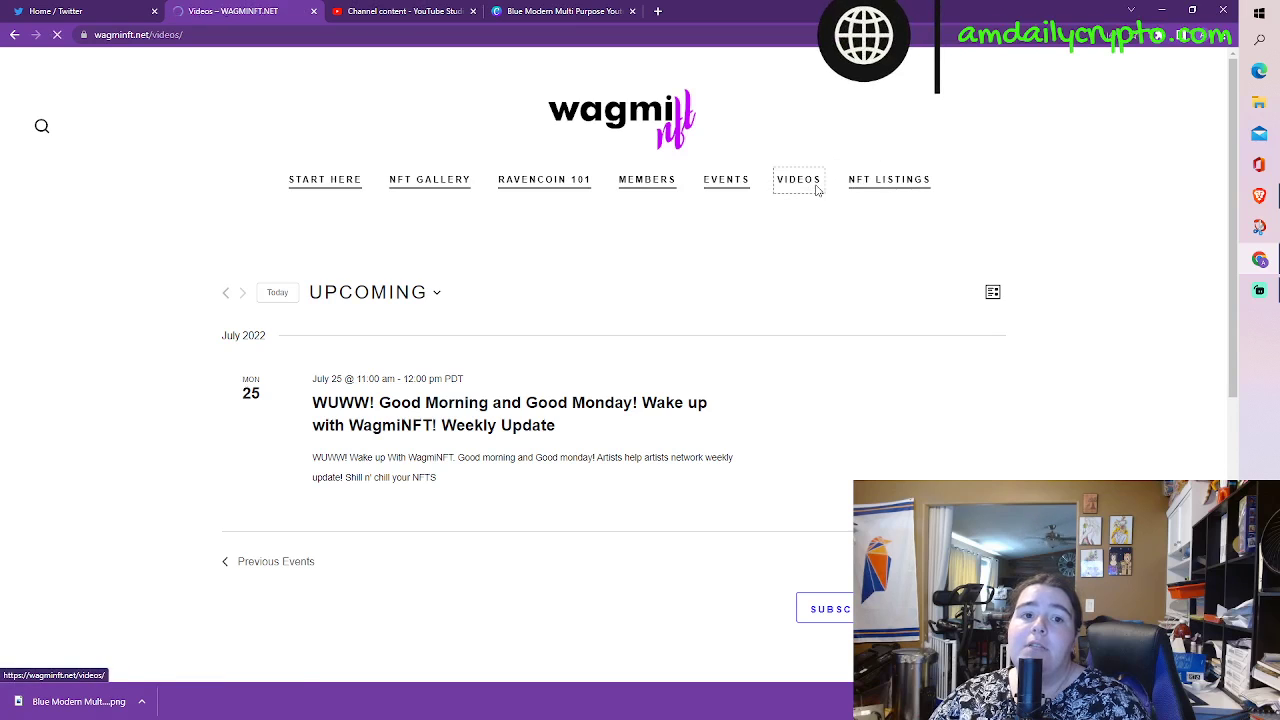
pyautogui.click(798, 180)
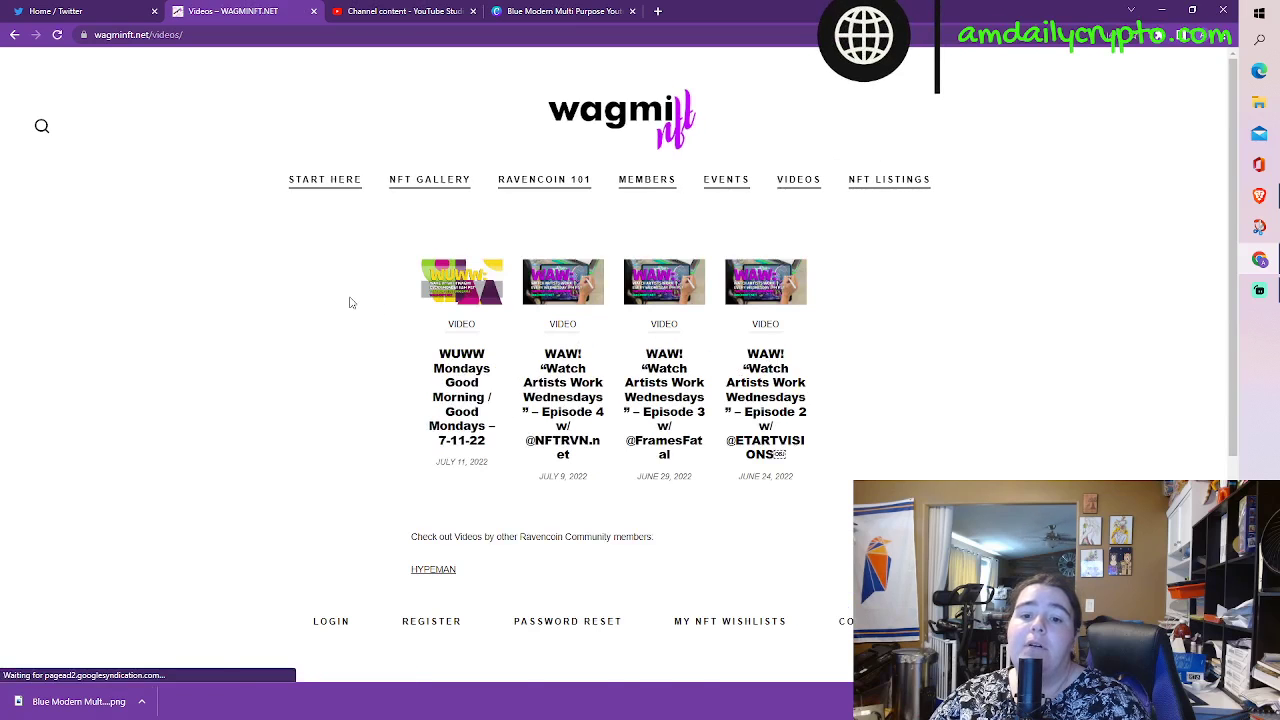
pyautogui.click(888, 180)
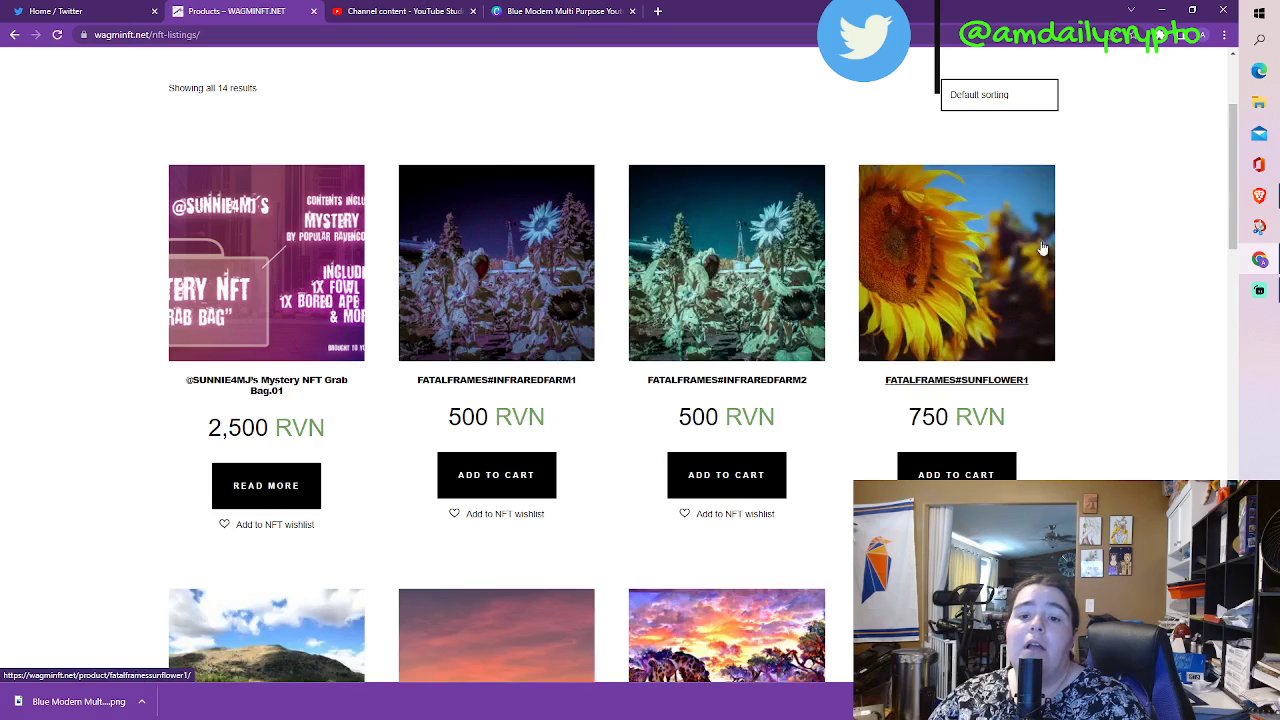
# - Browse up and down the RVN-priced NFT listings, then return to Ravencoin 101
pyautogui.scroll(-3)
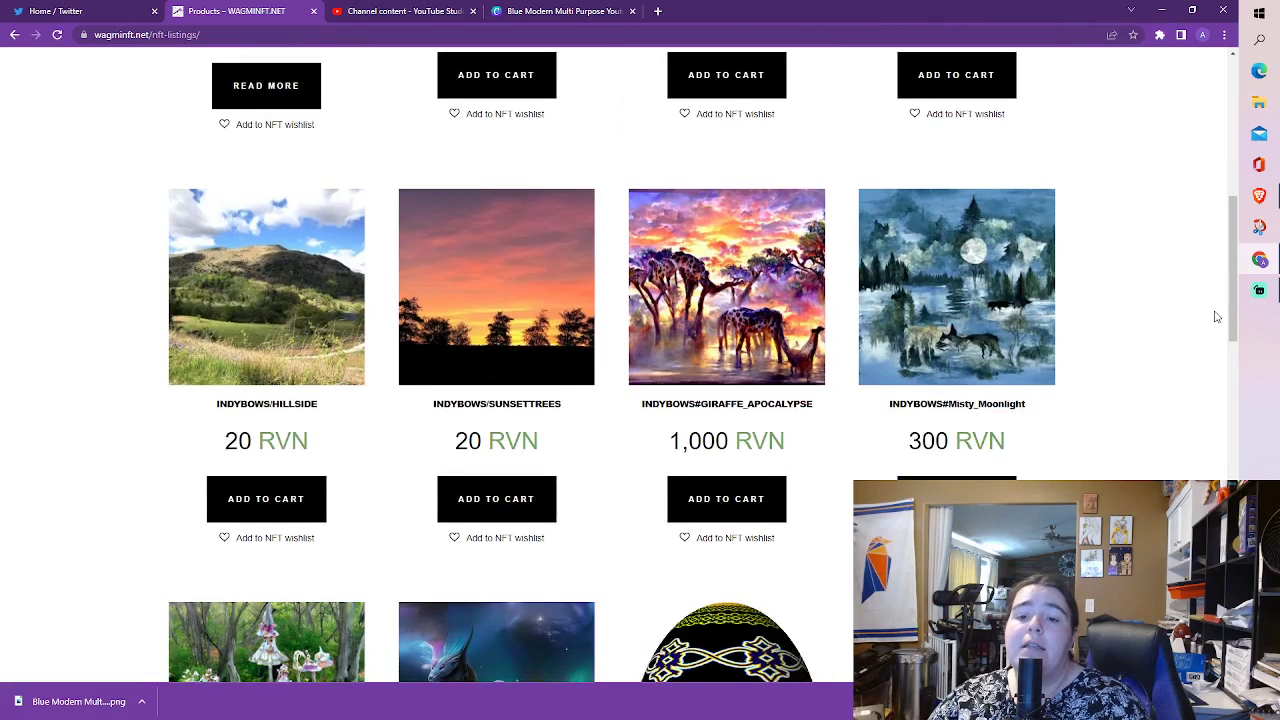
pyautogui.scroll(-3)
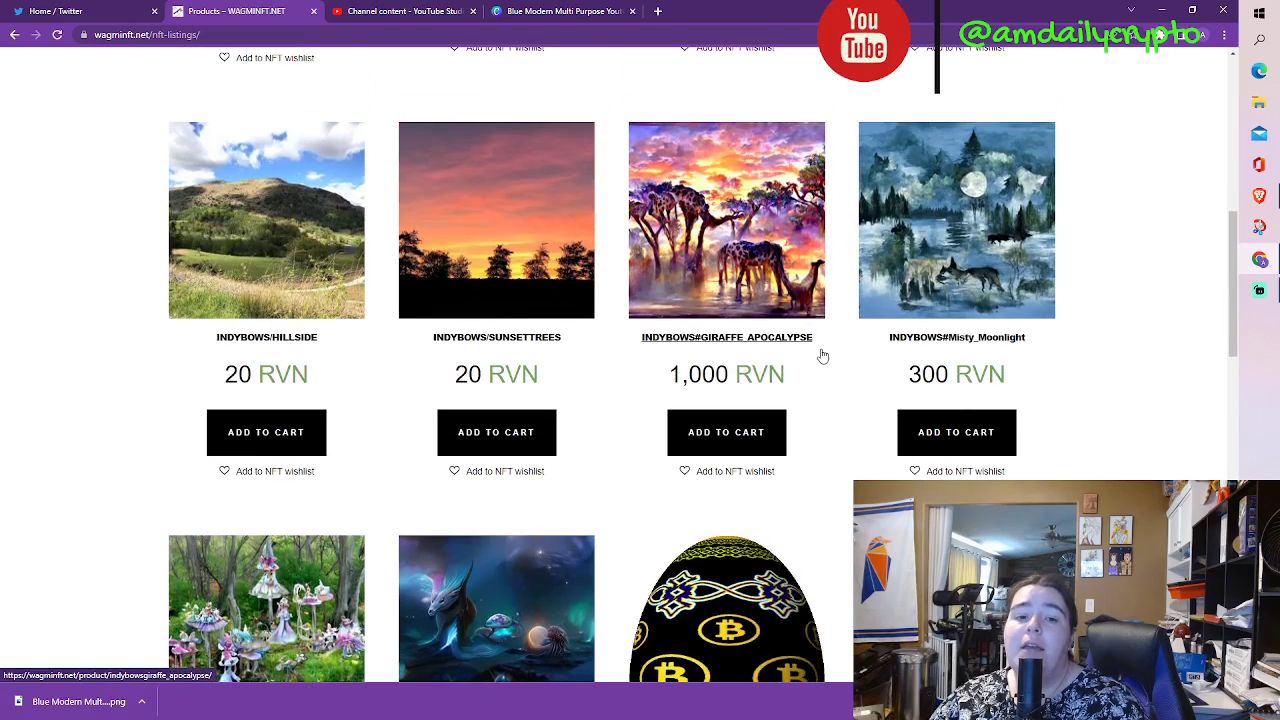
pyautogui.scroll(-3)
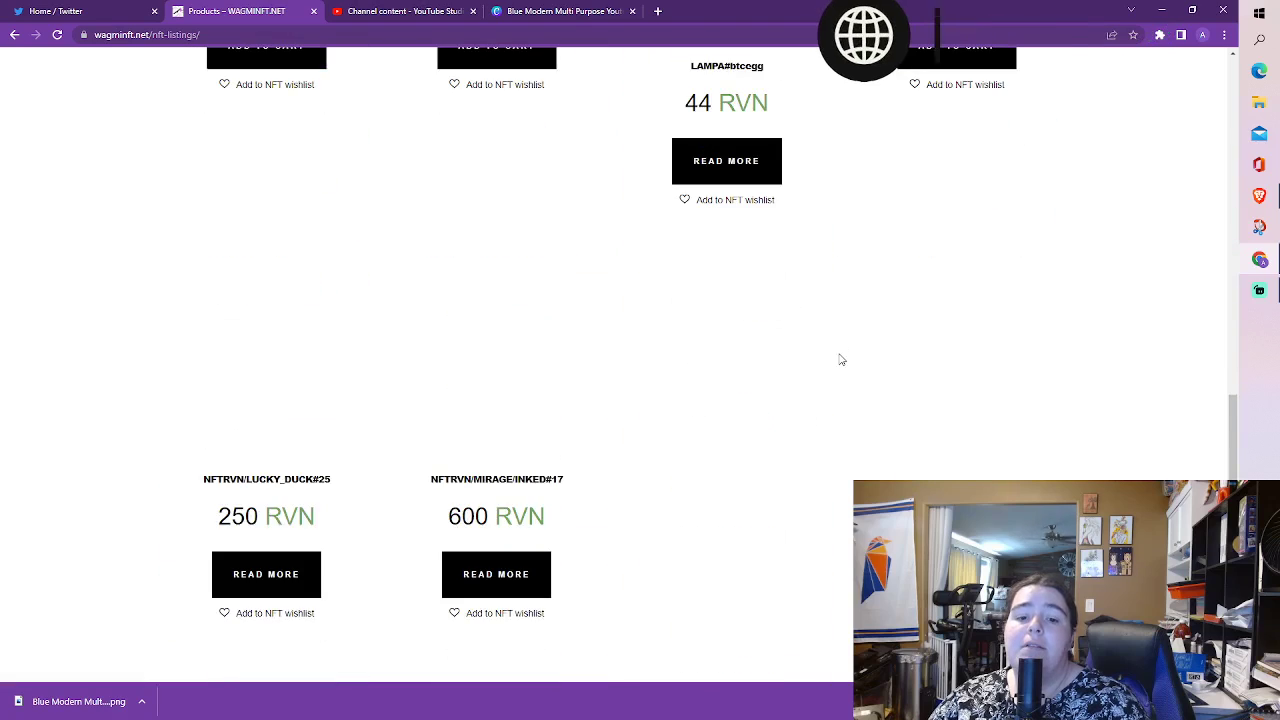
pyautogui.scroll(-3)
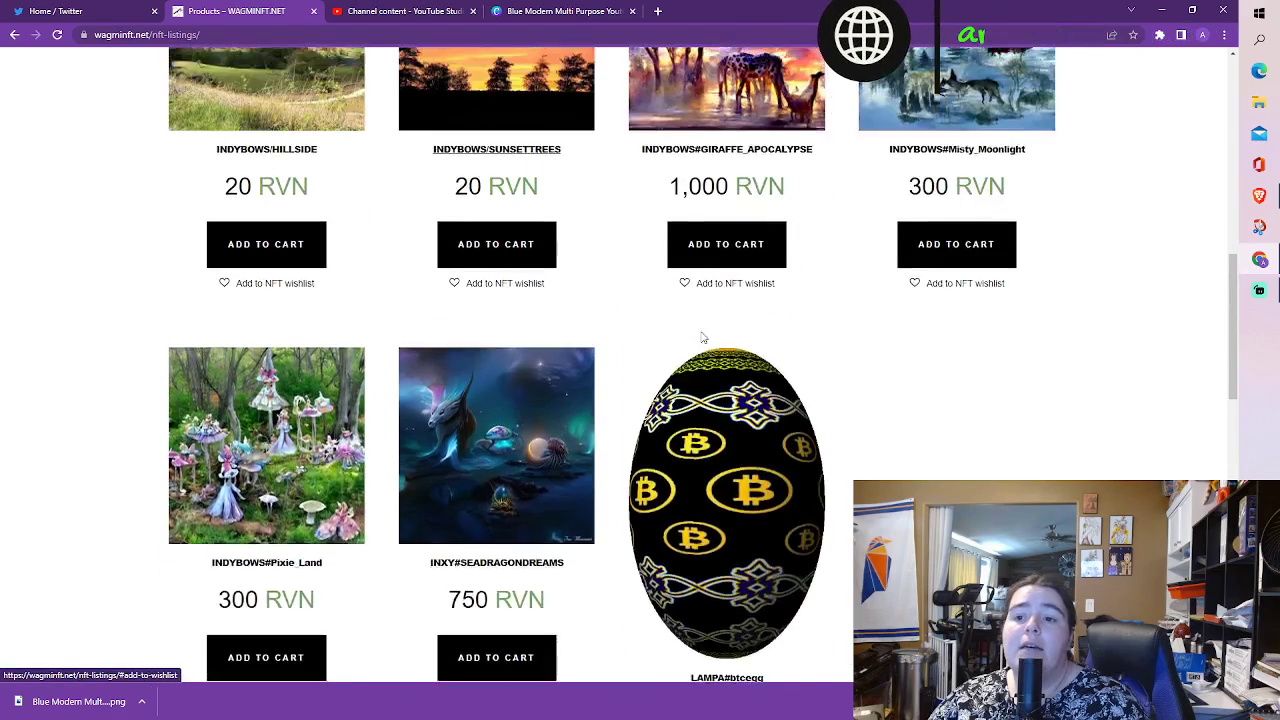
pyautogui.scroll(3)
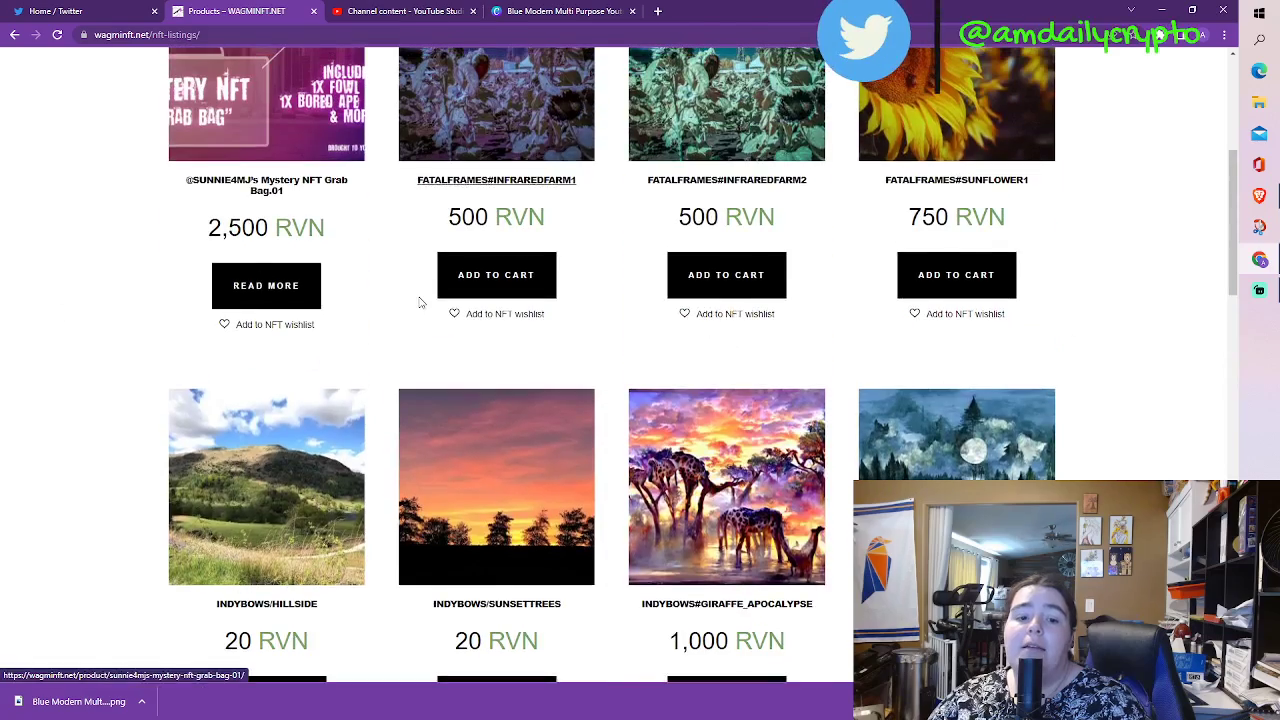
pyautogui.scroll(-3)
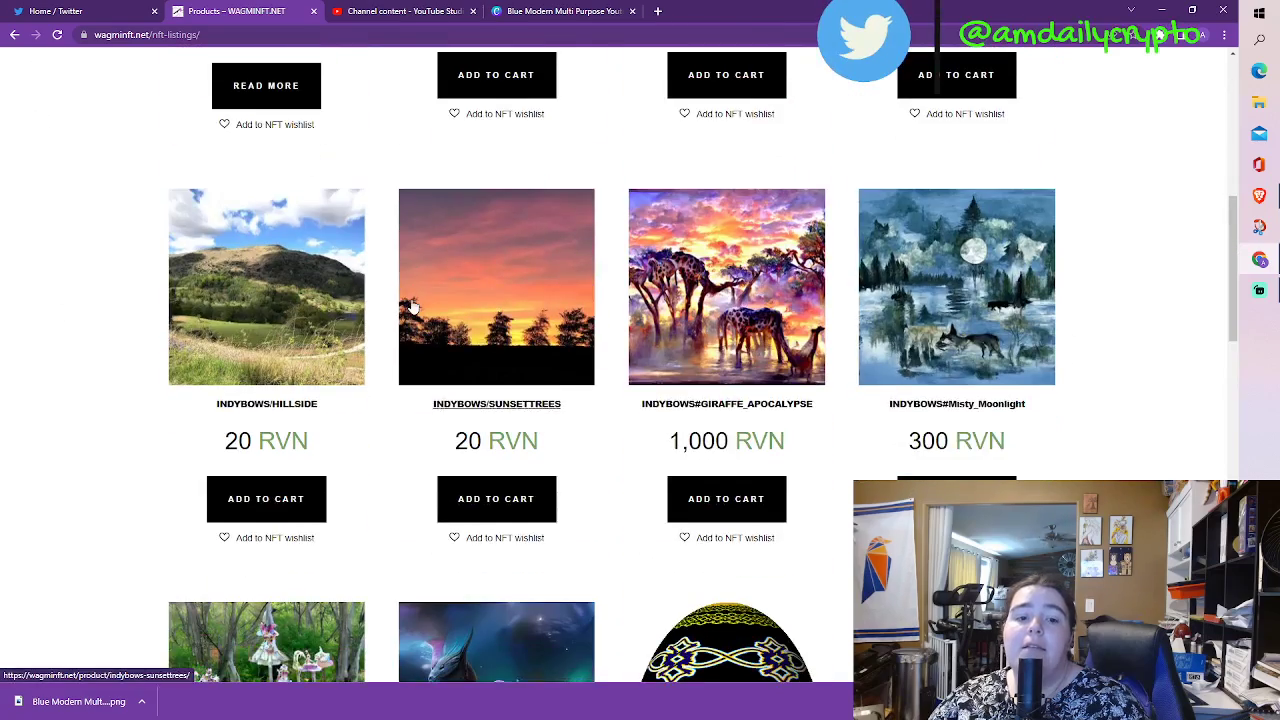
pyautogui.scroll(3)
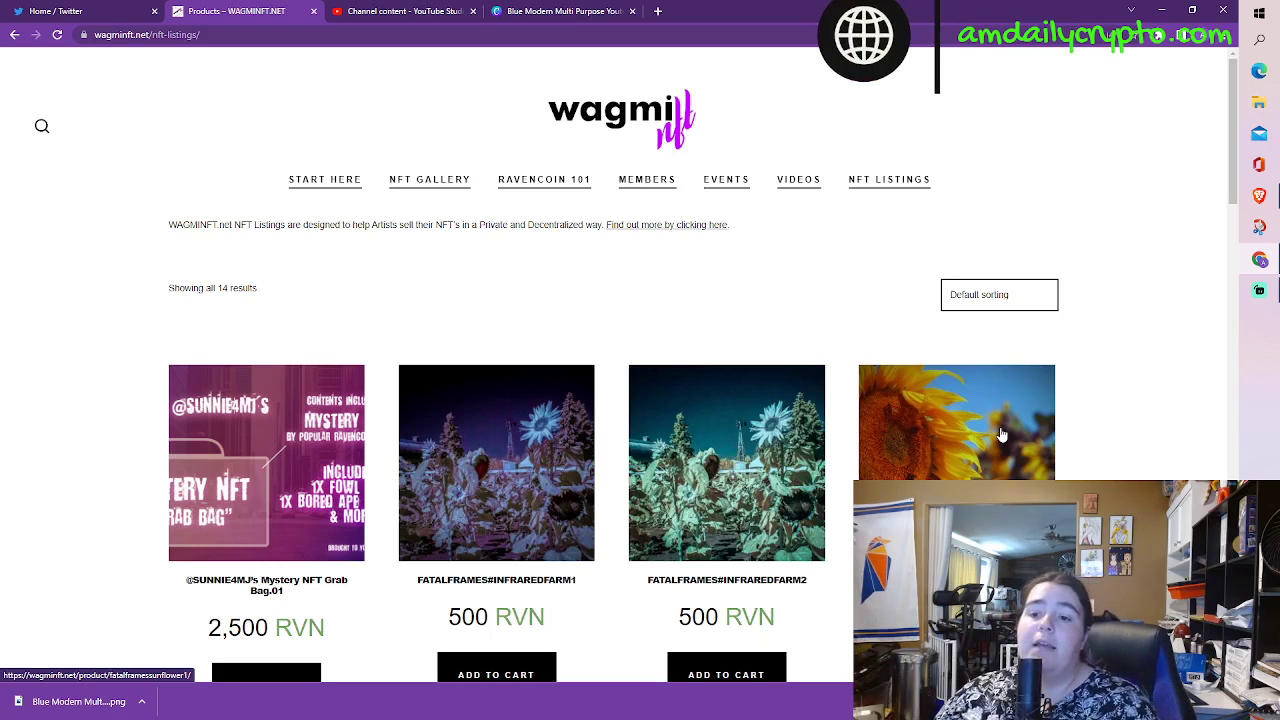
pyautogui.scroll(-3)
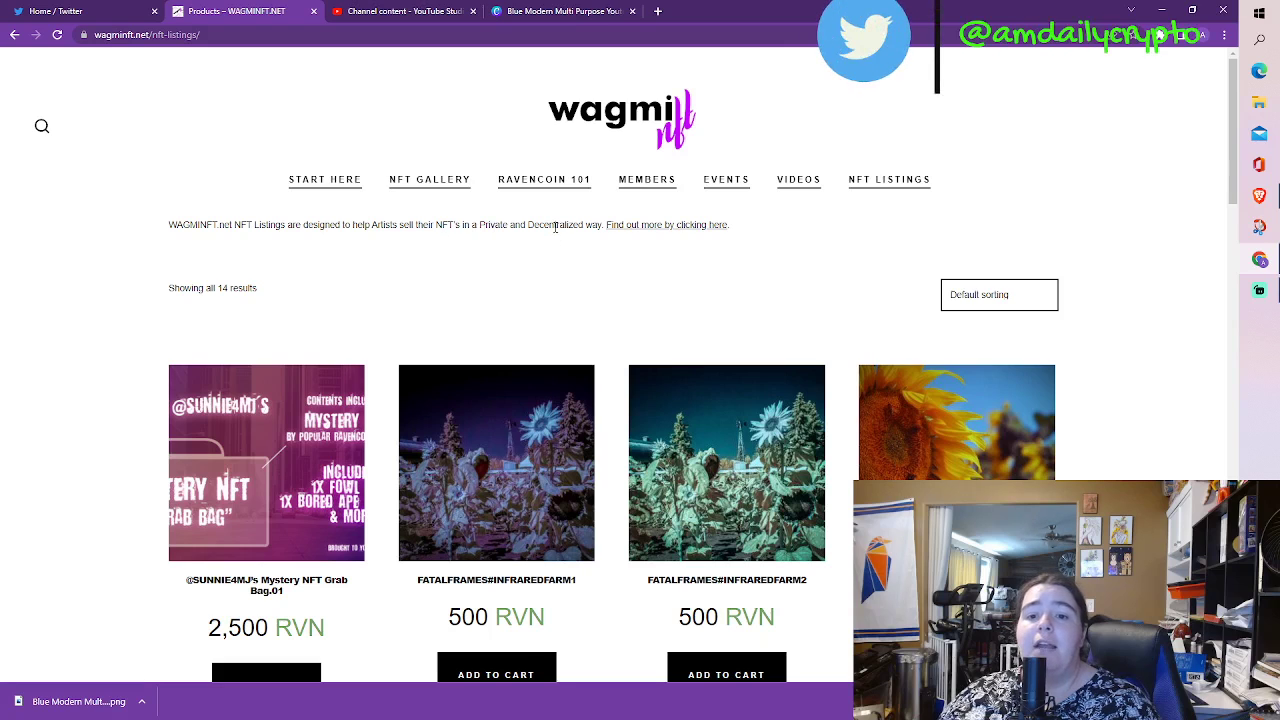
pyautogui.moveTo(376, 242)
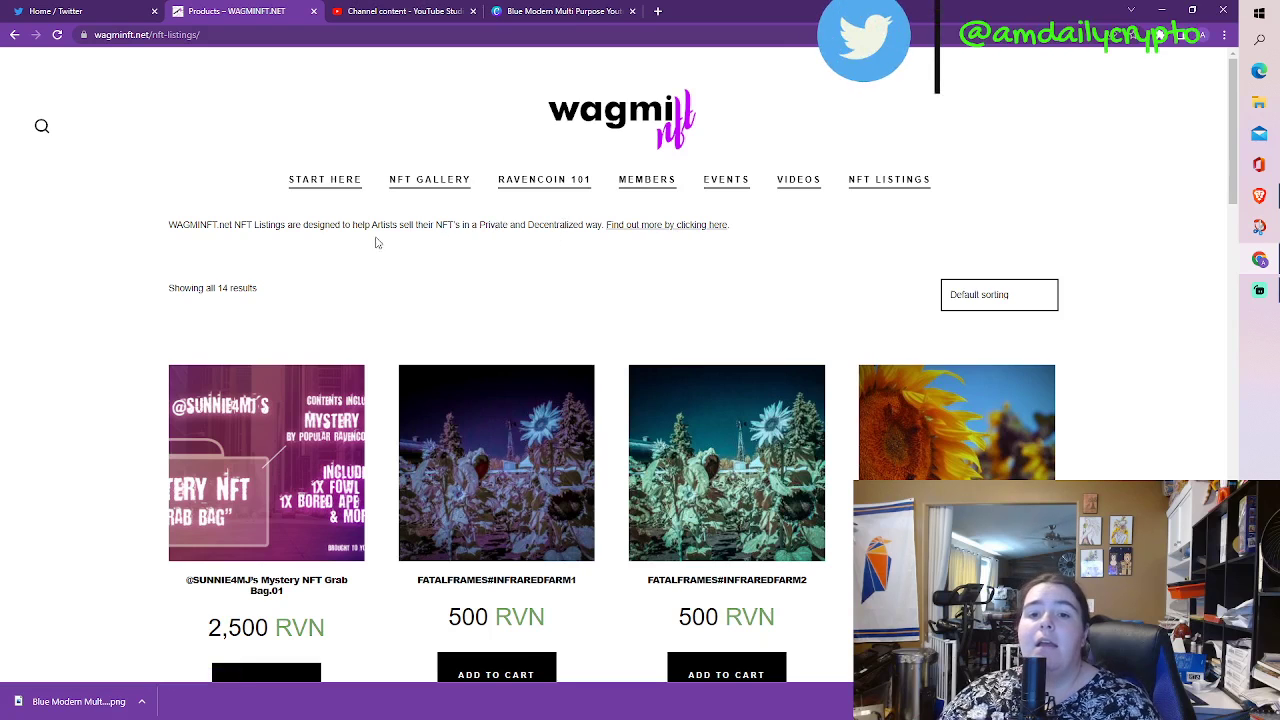
pyautogui.scroll(-3)
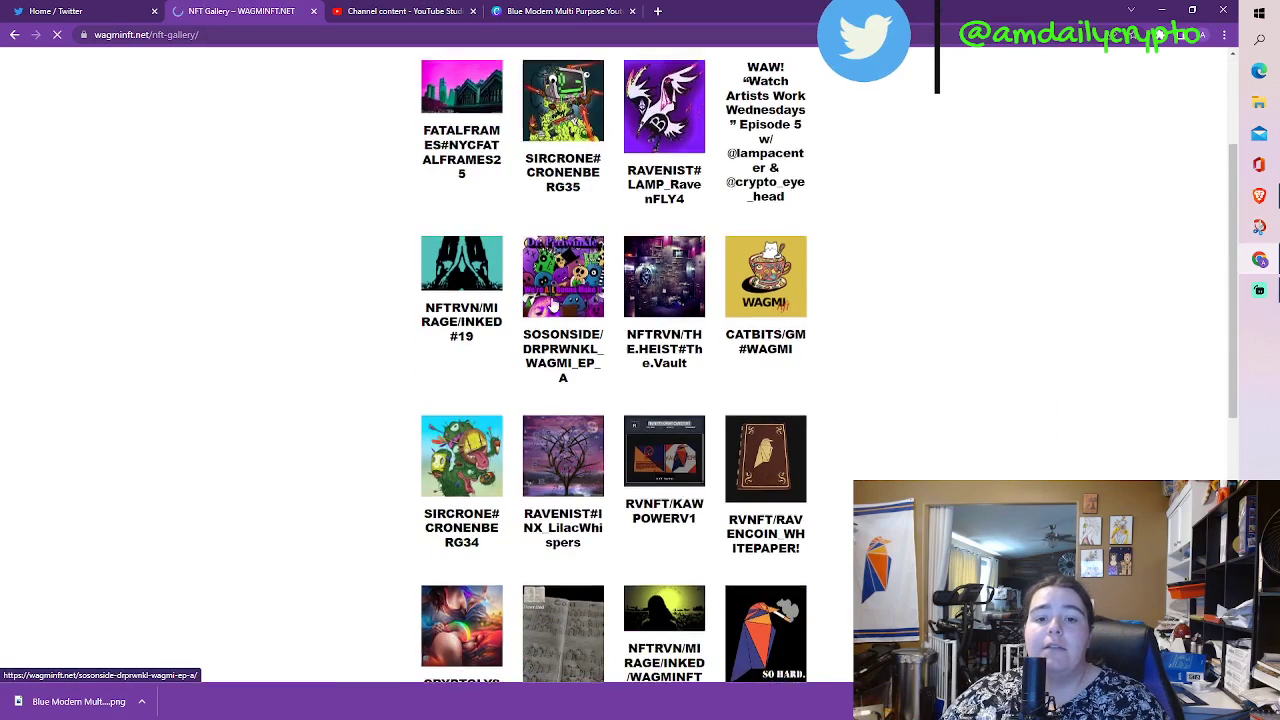
pyautogui.click(544, 180)
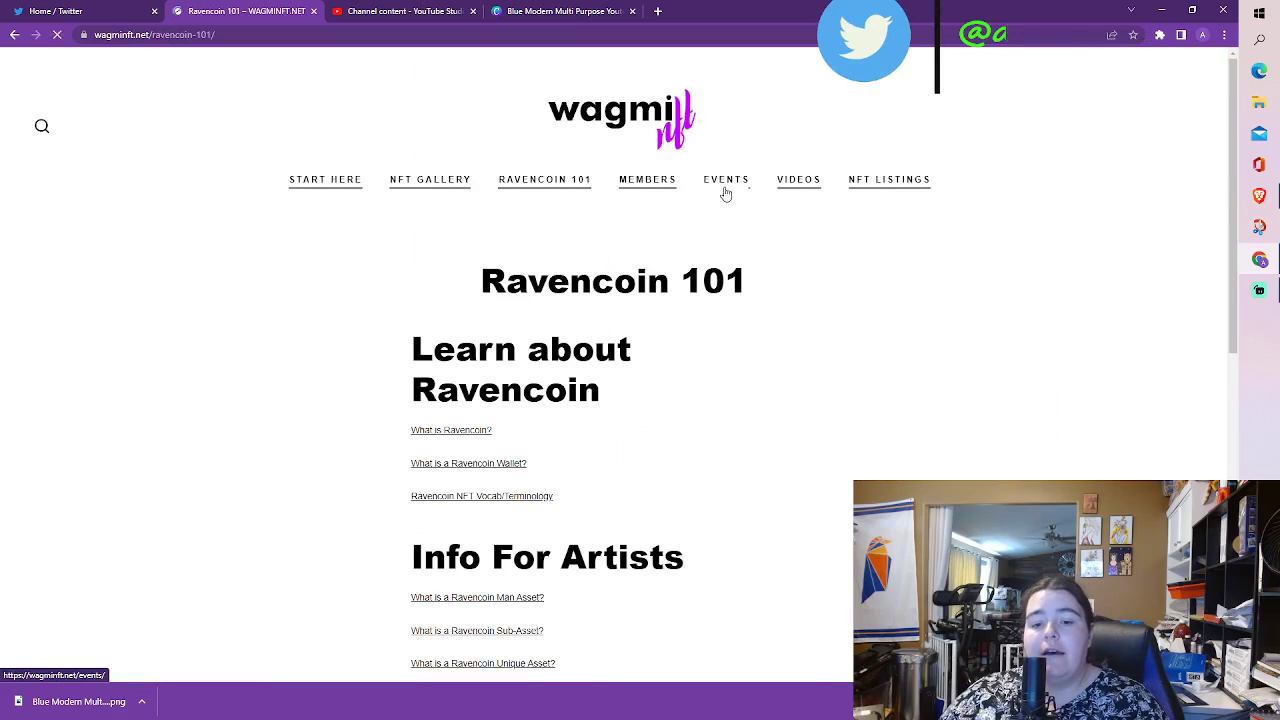
# - From Info For Collectors, go to the 'Are Ravencoin NFT Secure?' article and read through it
pyautogui.scroll(-3)
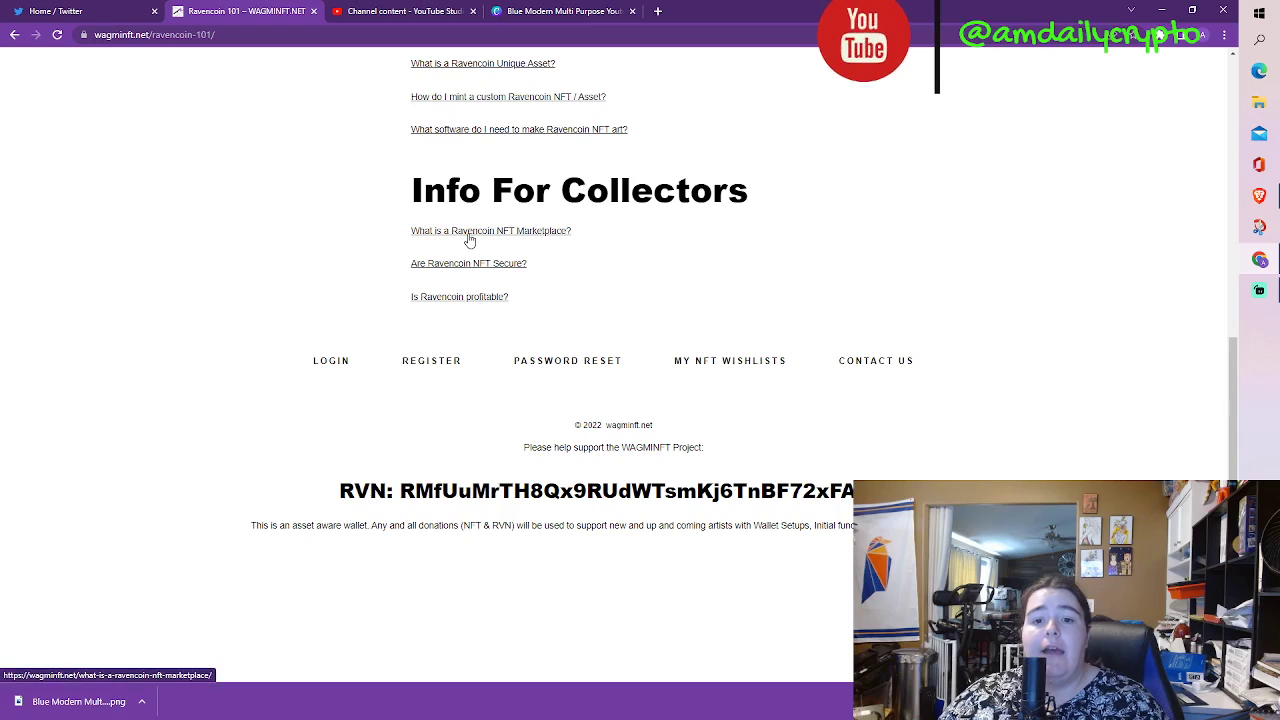
pyautogui.moveTo(412, 288)
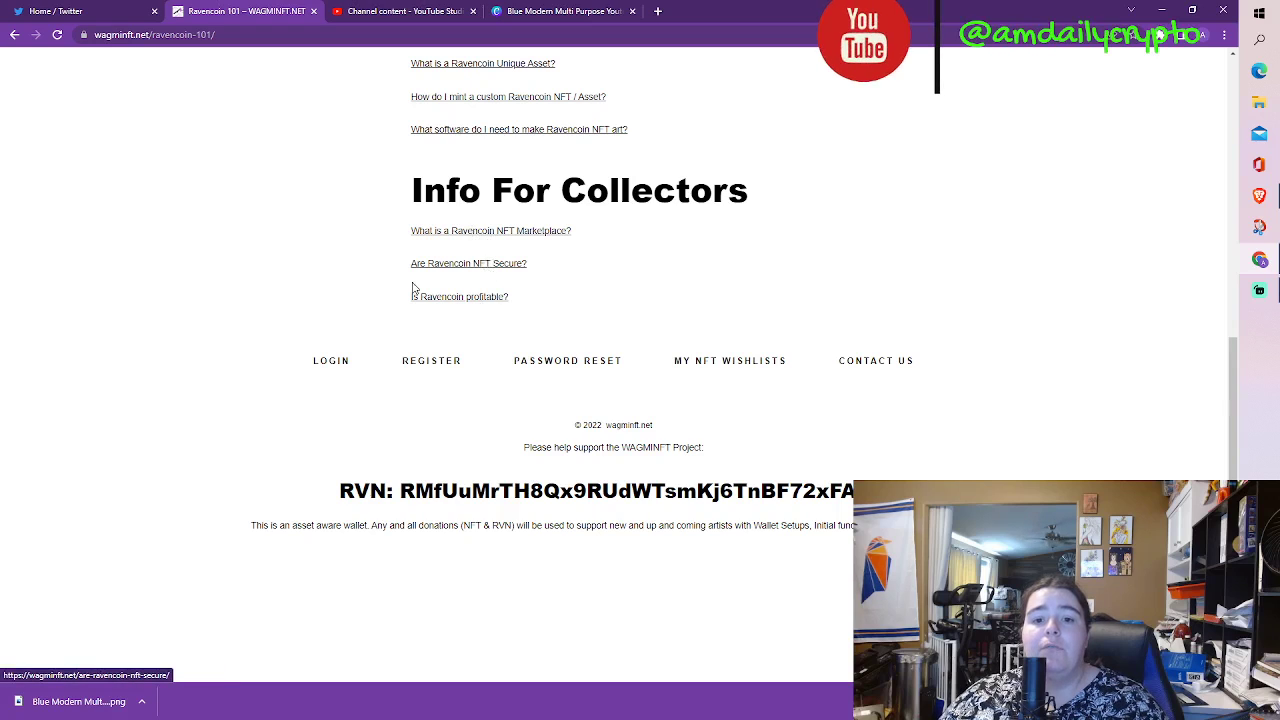
pyautogui.click(468, 264)
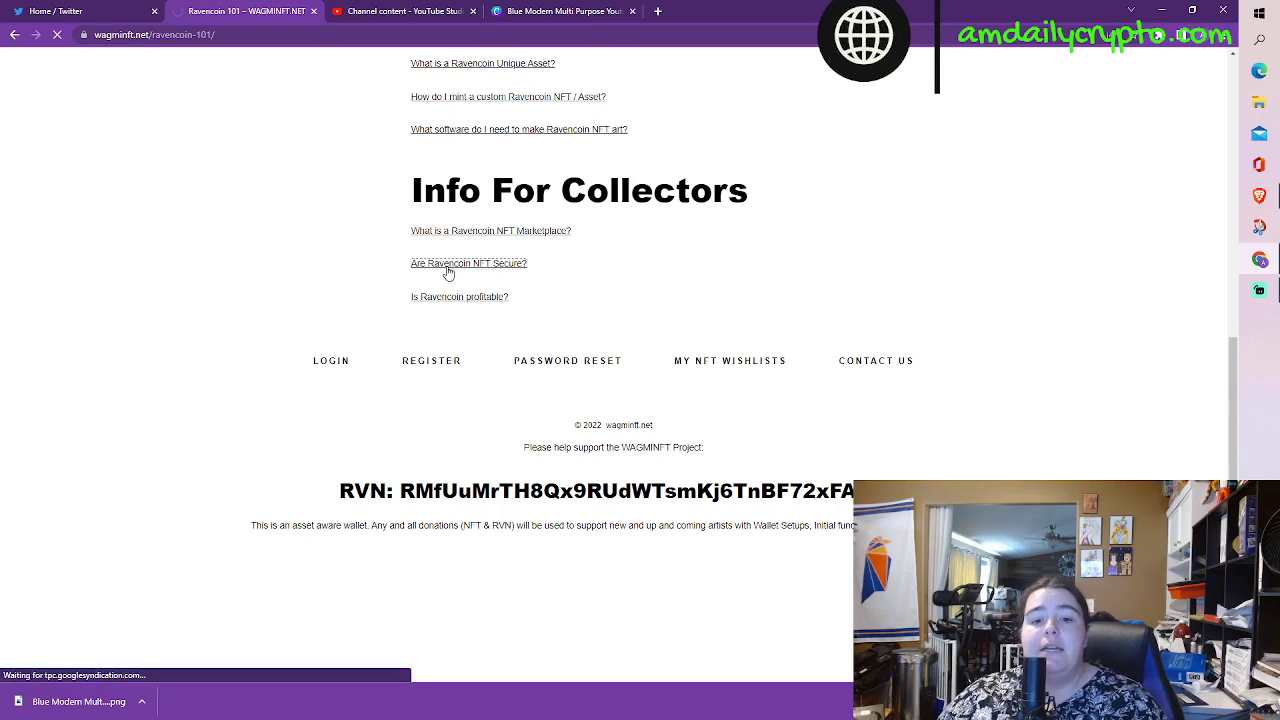
pyautogui.click(468, 264)
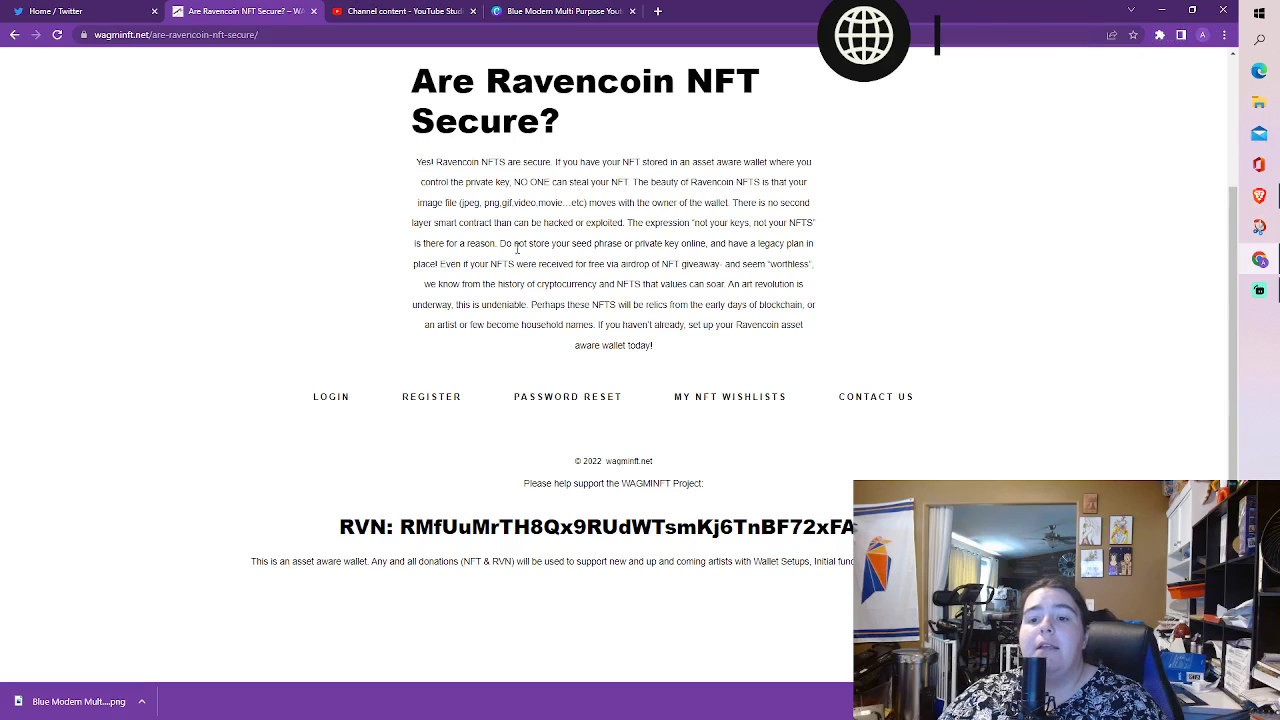
pyautogui.scroll(-3)
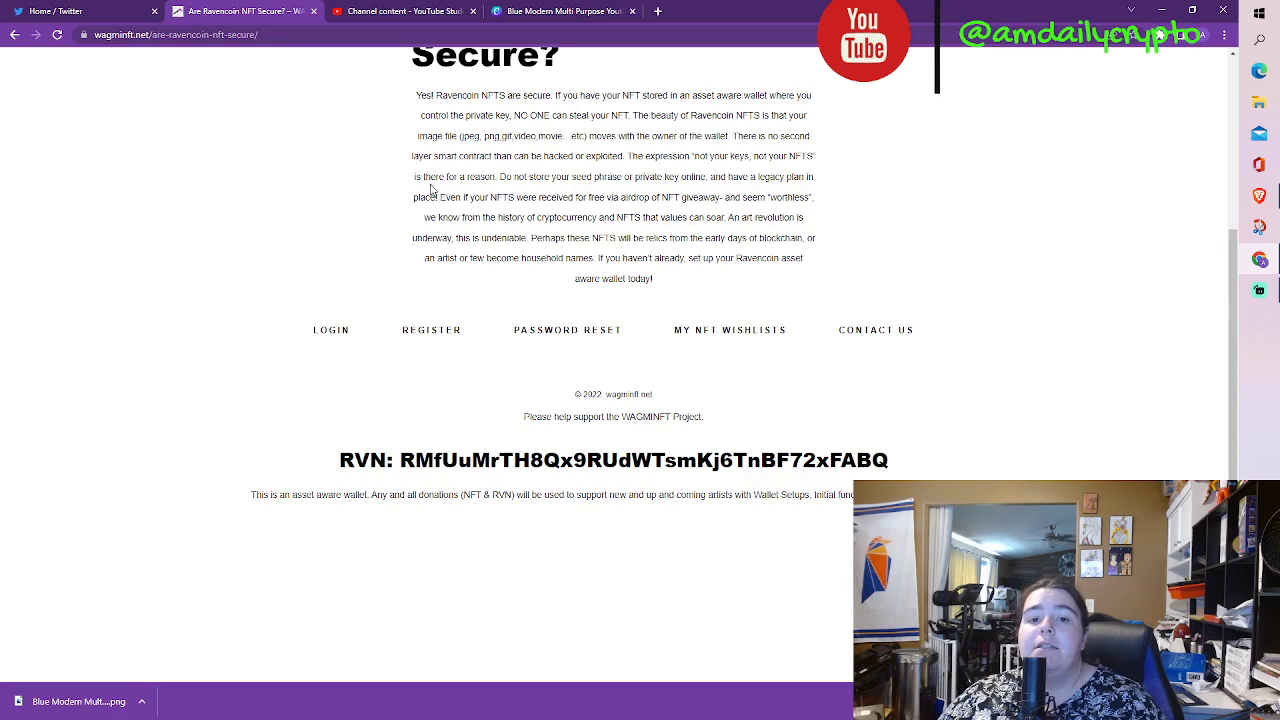
pyautogui.moveTo(820, 206)
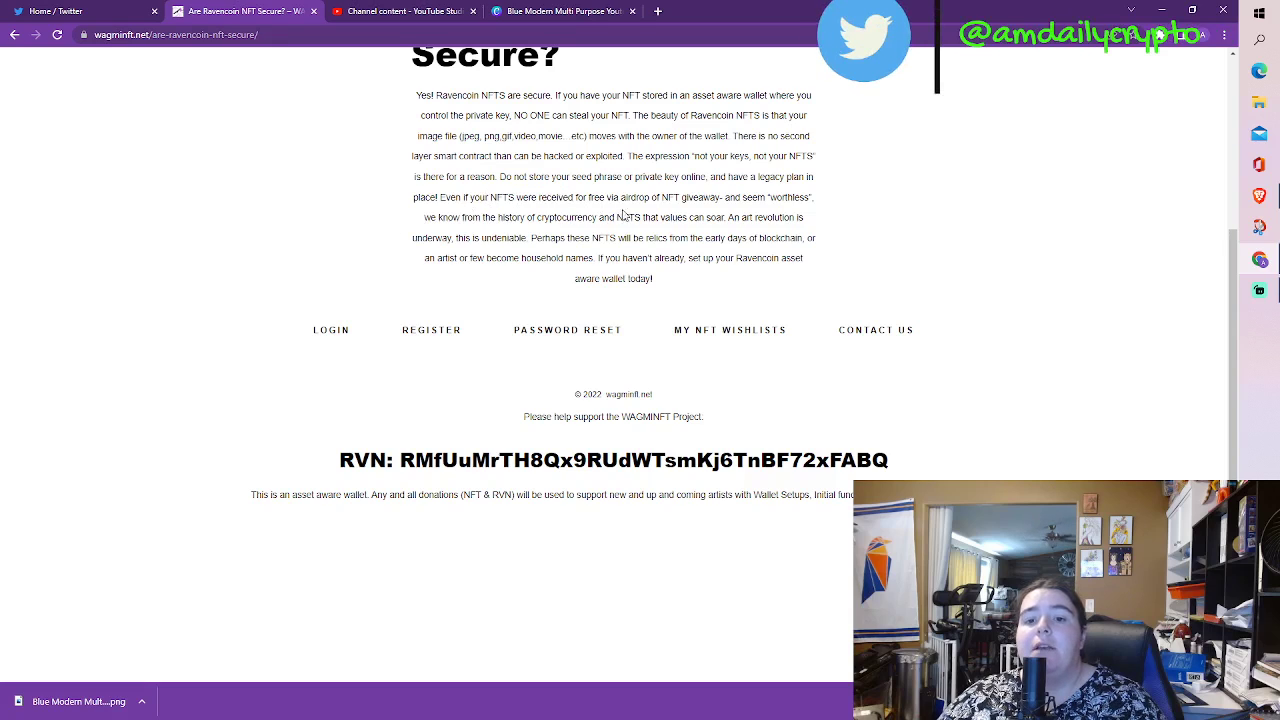
pyautogui.moveTo(688, 192)
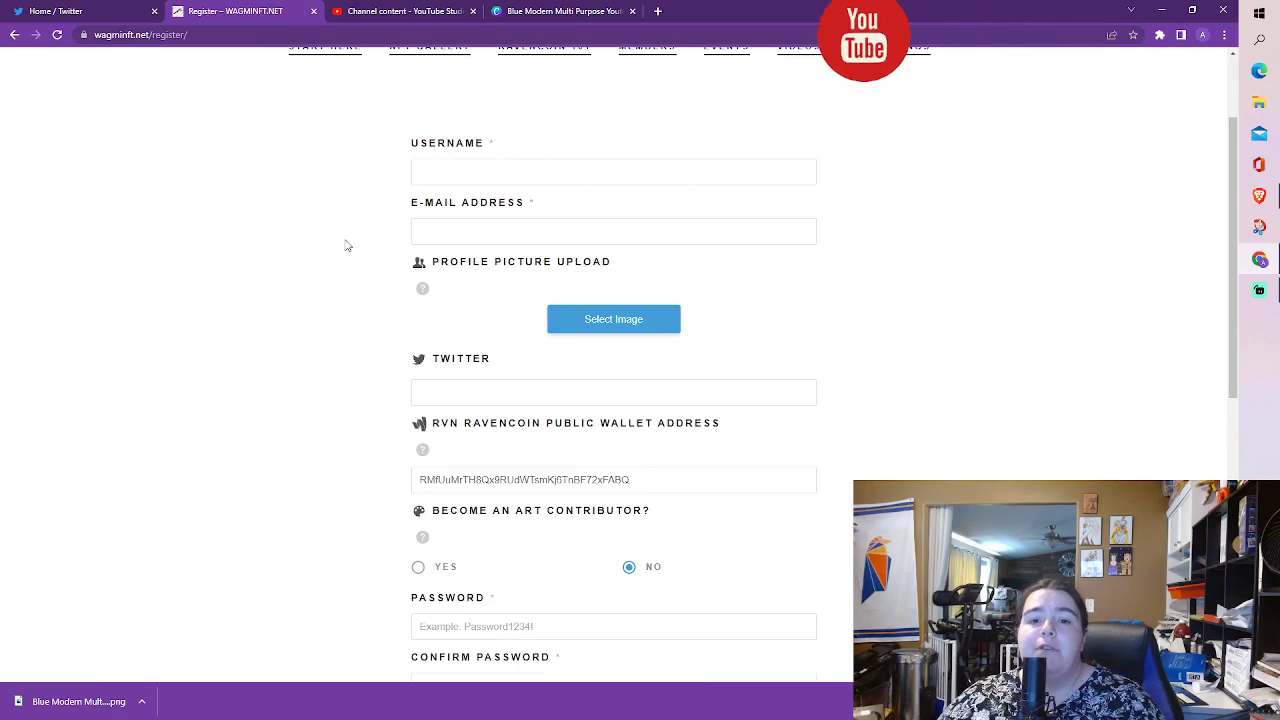
# - Scroll the registration form past its username, e-mail, wallet address and password fields
pyautogui.scroll(-3)
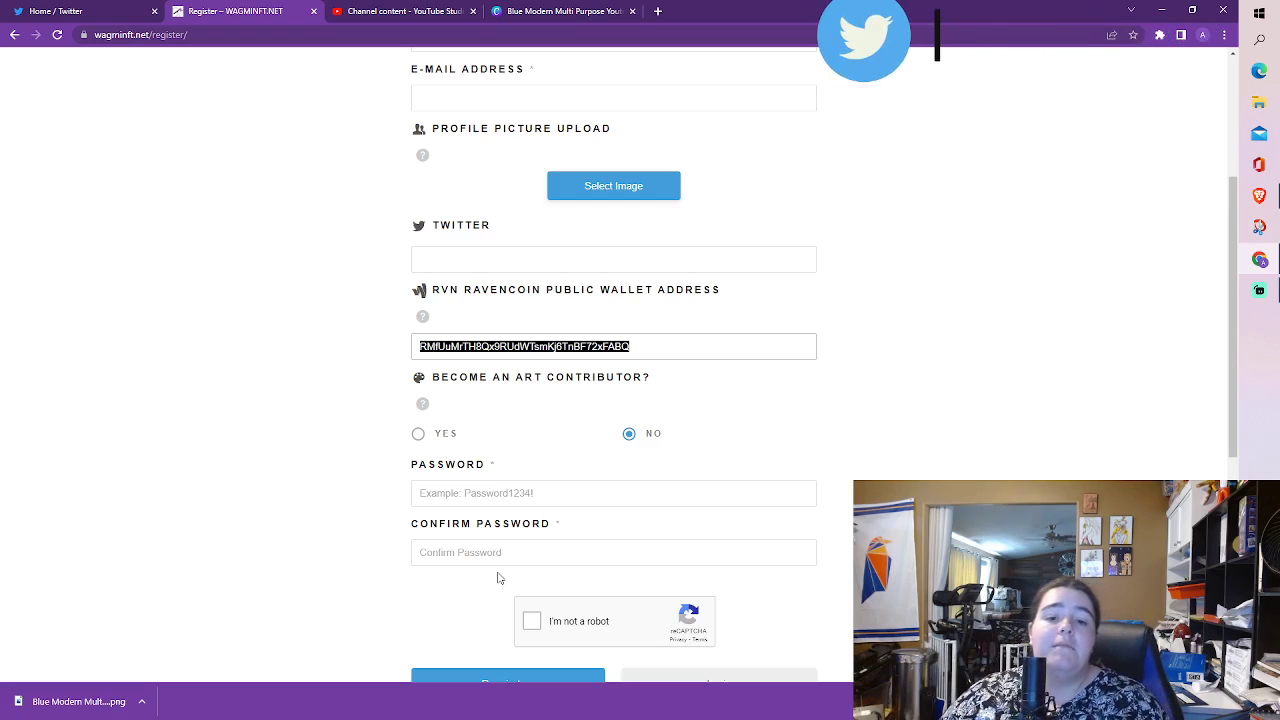
pyautogui.scroll(-3)
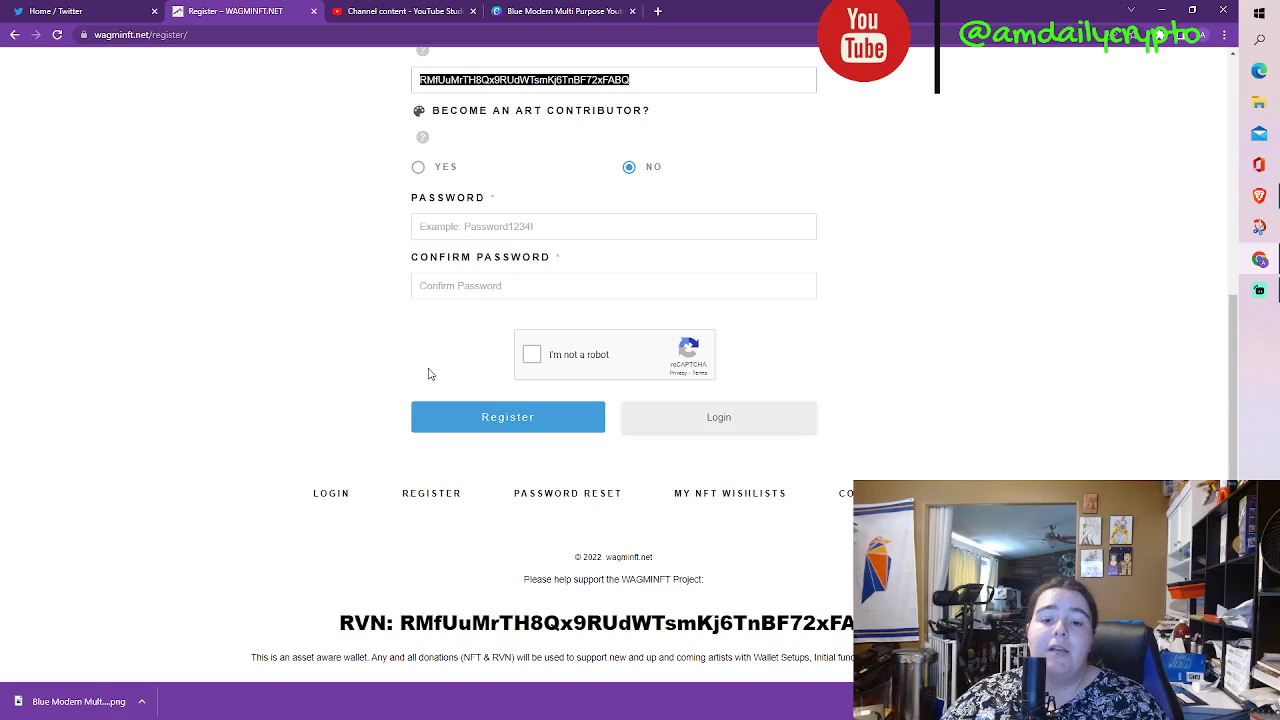
pyautogui.moveTo(160, 656)
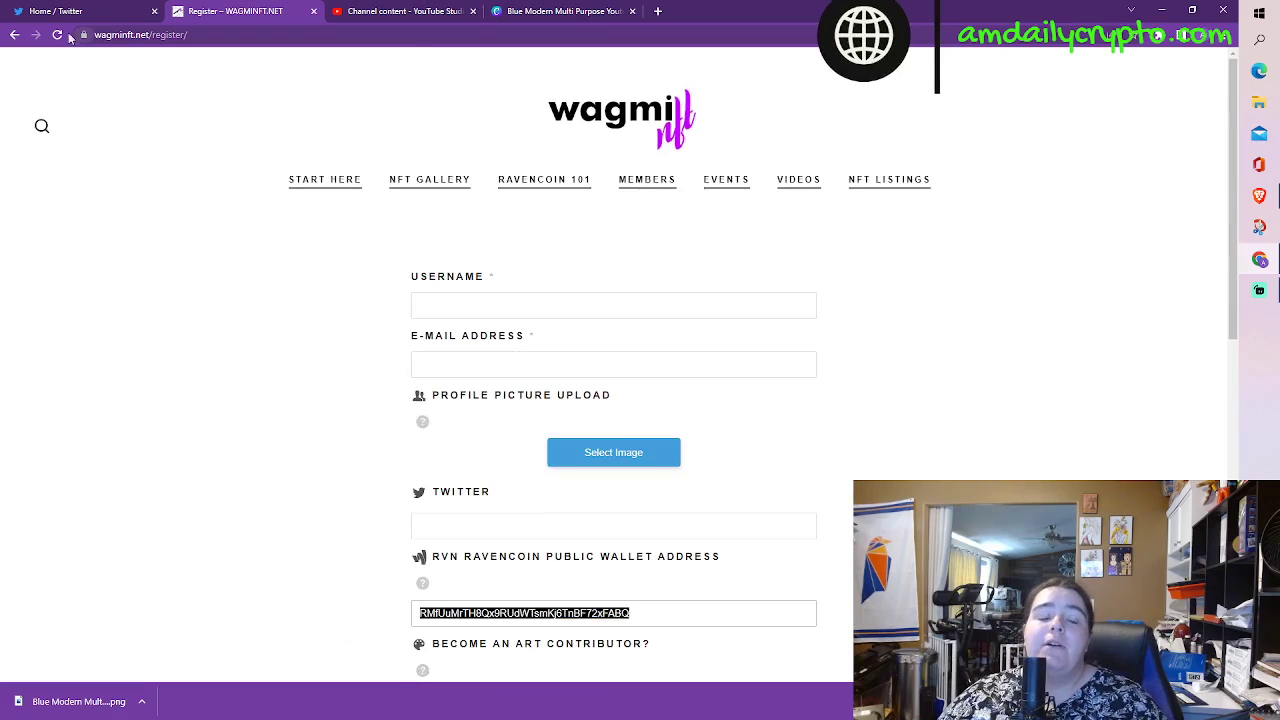
pyautogui.moveTo(20, 36)
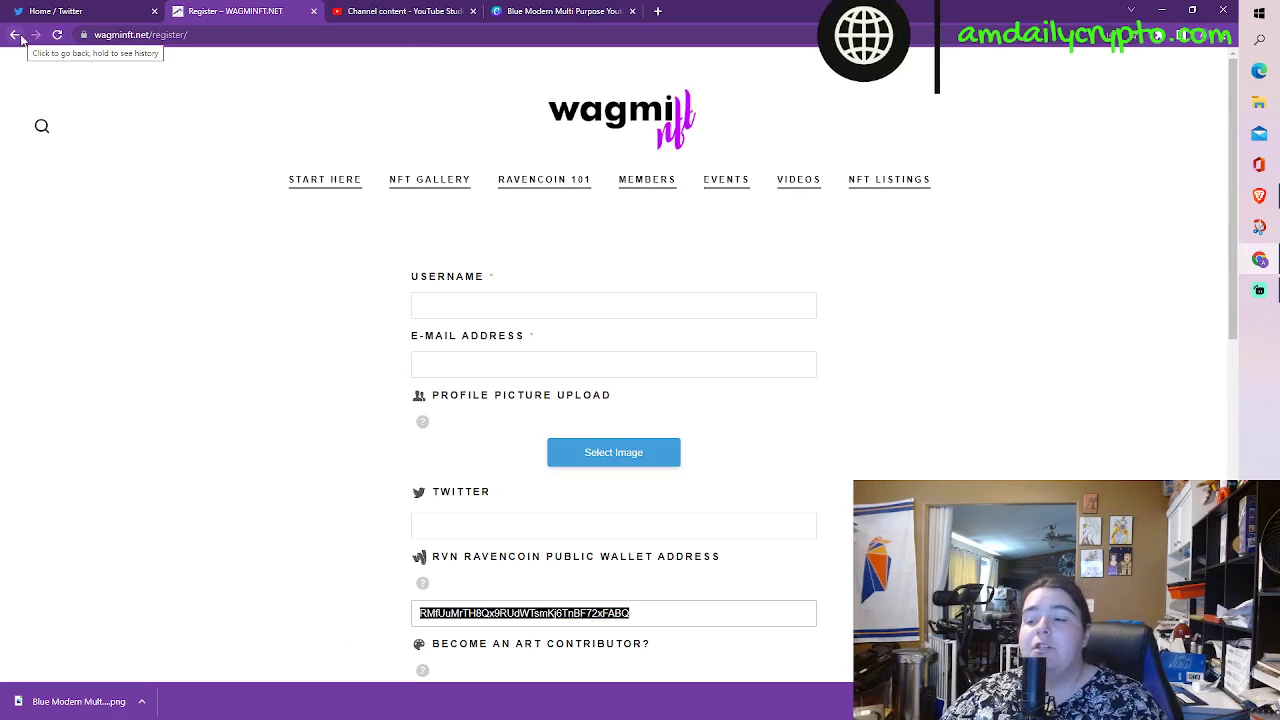